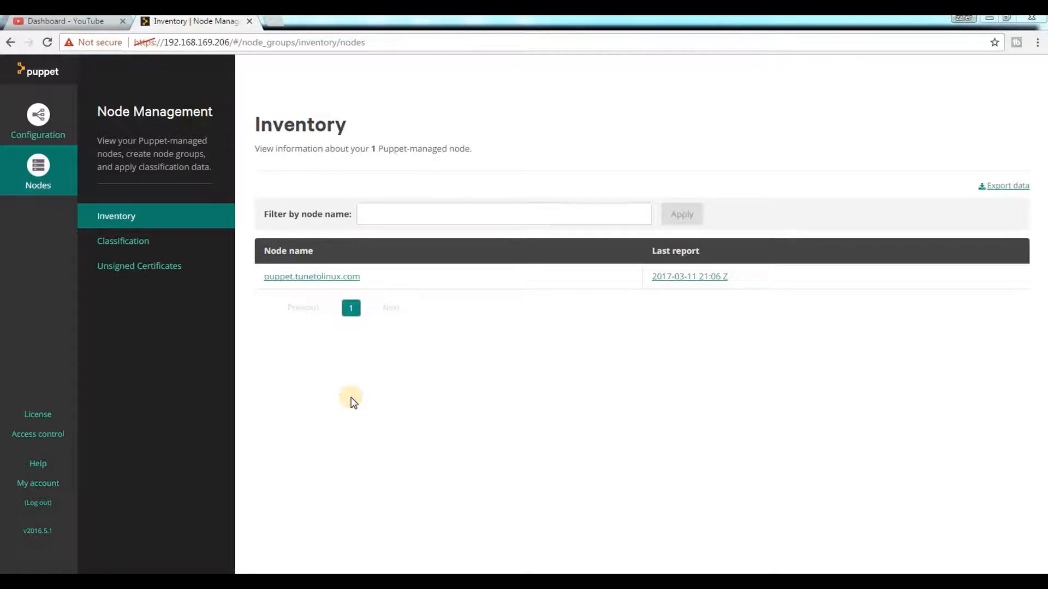
{"action": "mouse_move", "coordinate": [216, 104]}
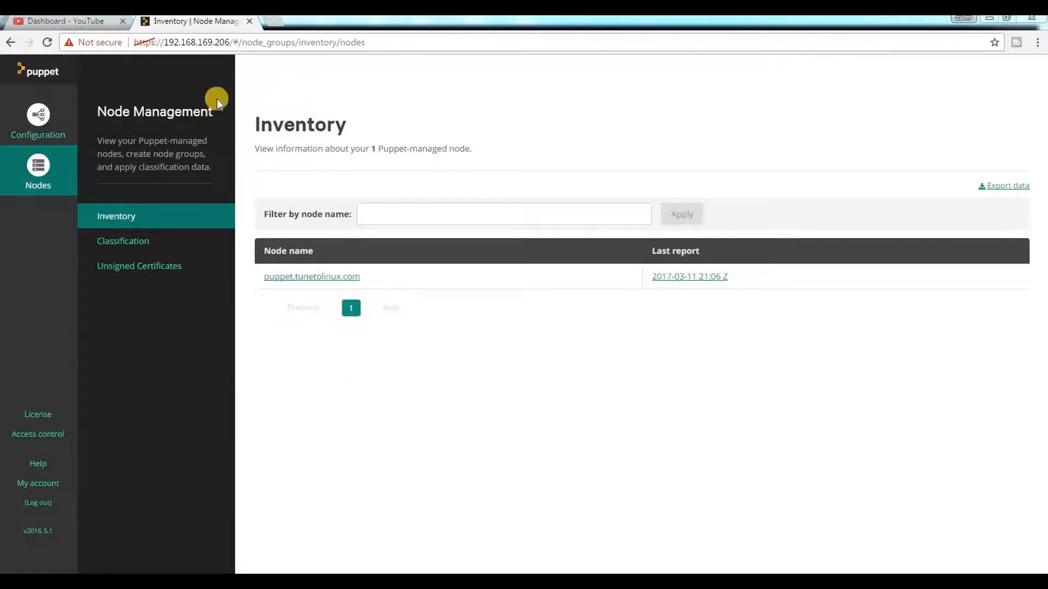
- Show the Configuration Management overview and confirm all Puppet services report operational
{"action": "left_click", "coordinate": [251, 43]}
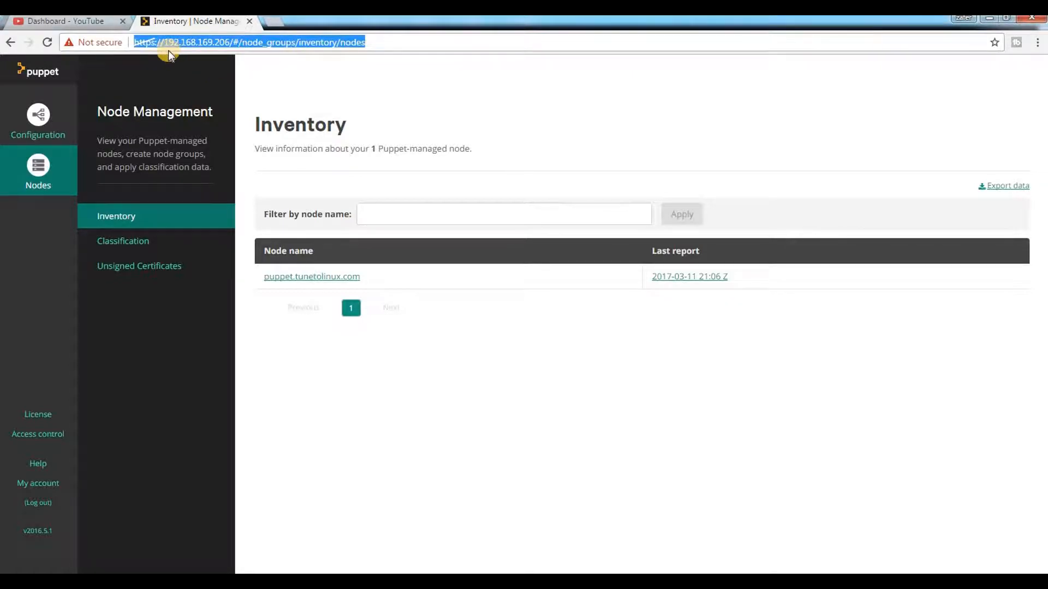
{"action": "mouse_move", "coordinate": [240, 48]}
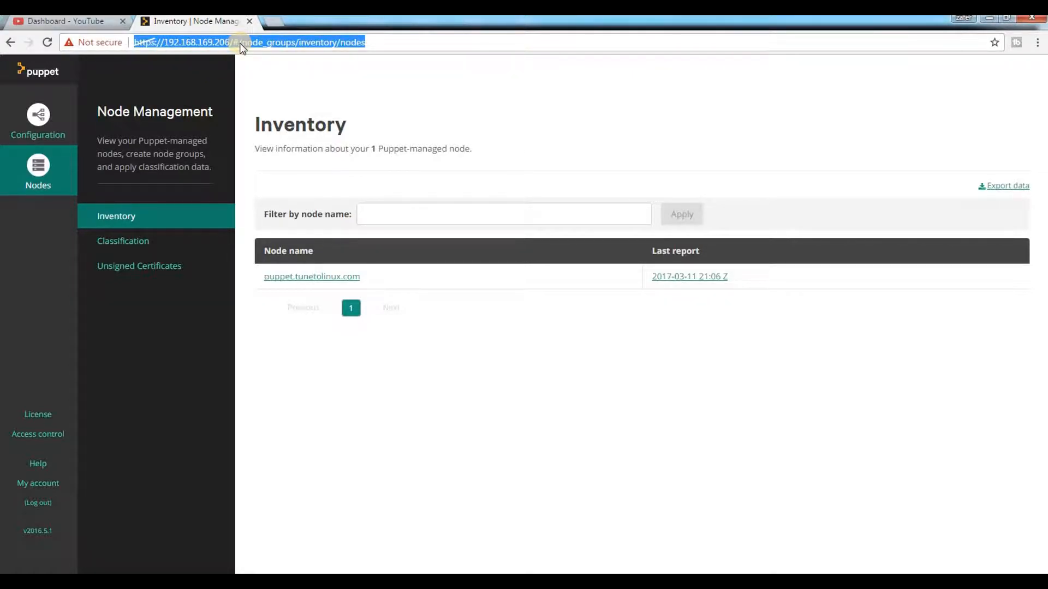
{"action": "mouse_move", "coordinate": [326, 242]}
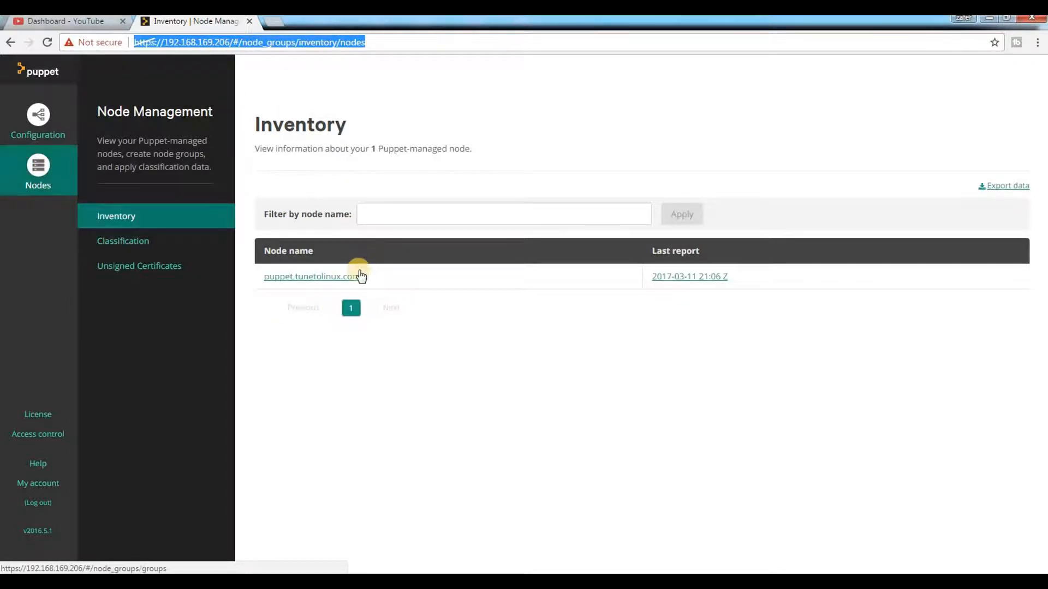
{"action": "mouse_move", "coordinate": [365, 295]}
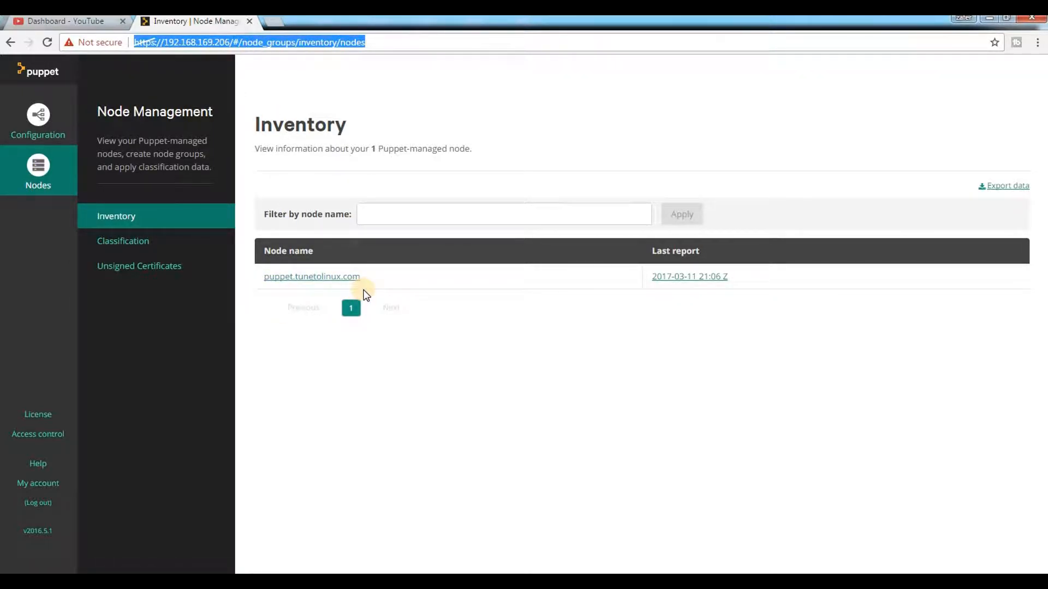
{"action": "mouse_move", "coordinate": [311, 281]}
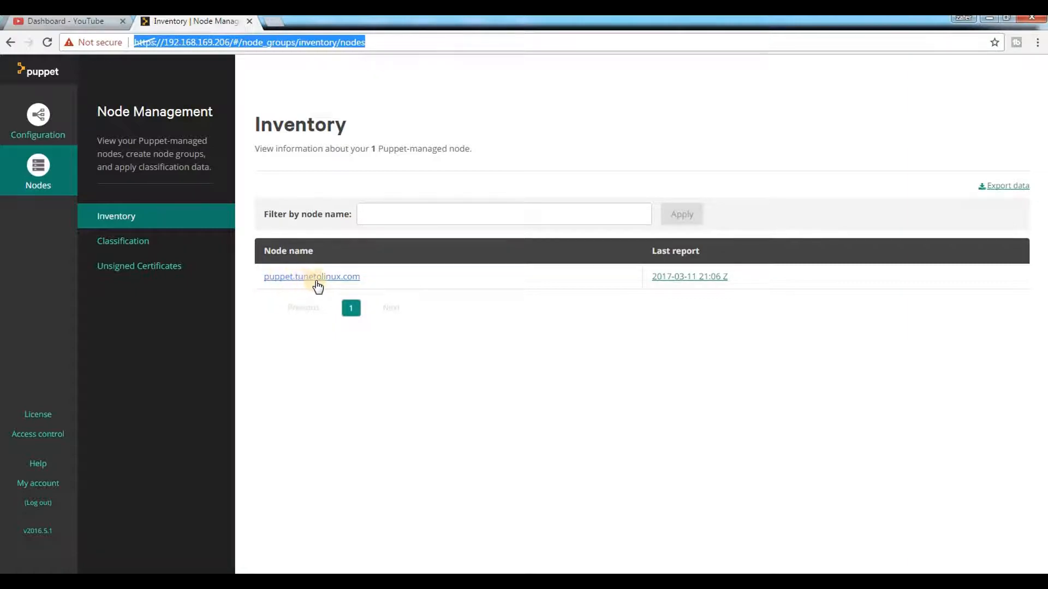
{"action": "mouse_move", "coordinate": [407, 294]}
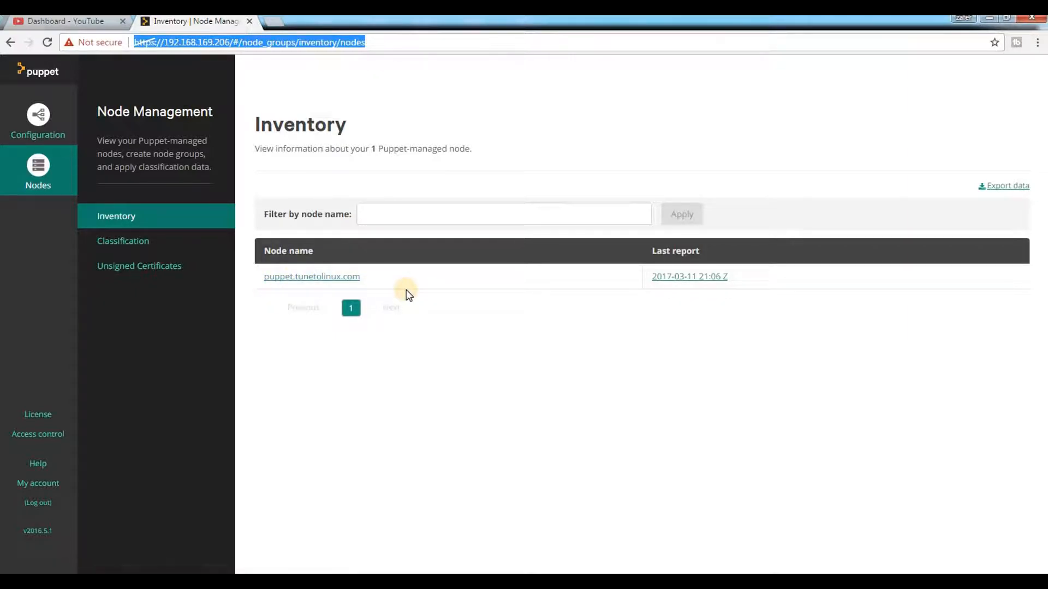
{"action": "mouse_move", "coordinate": [333, 309]}
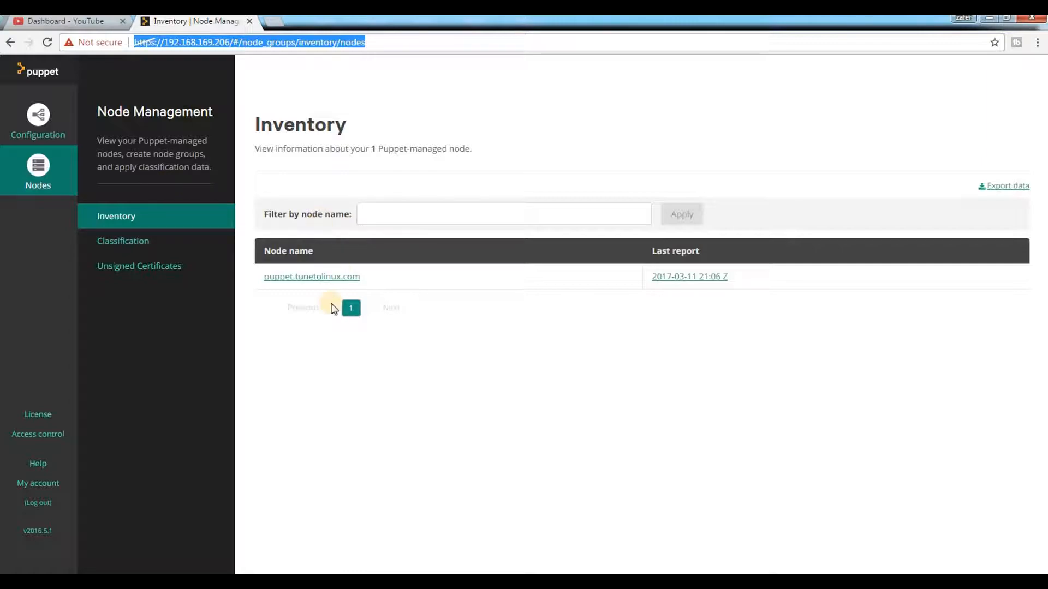
{"action": "mouse_move", "coordinate": [39, 115]}
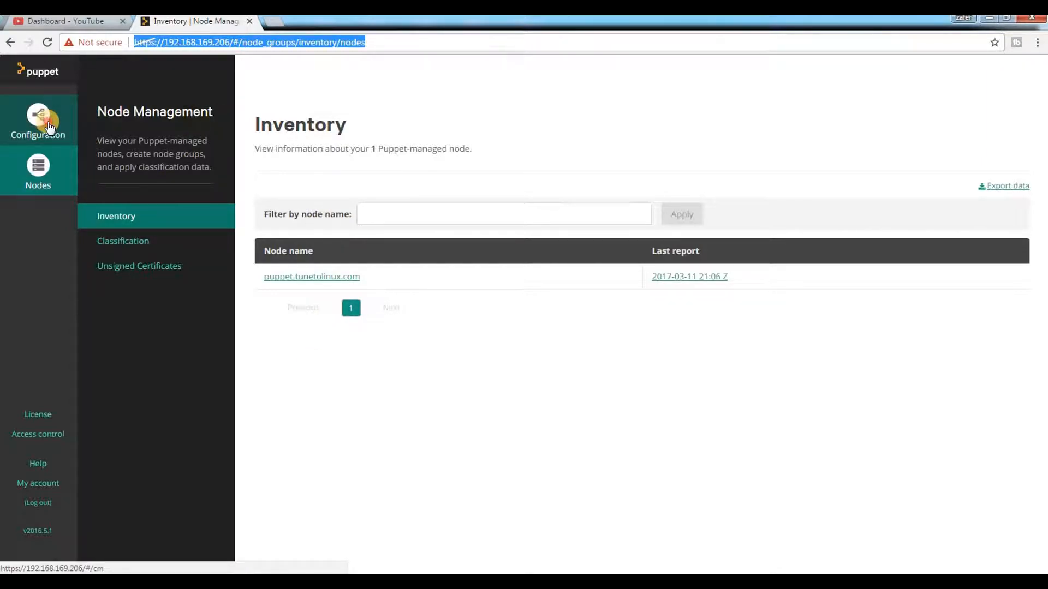
{"action": "left_click", "coordinate": [38, 120]}
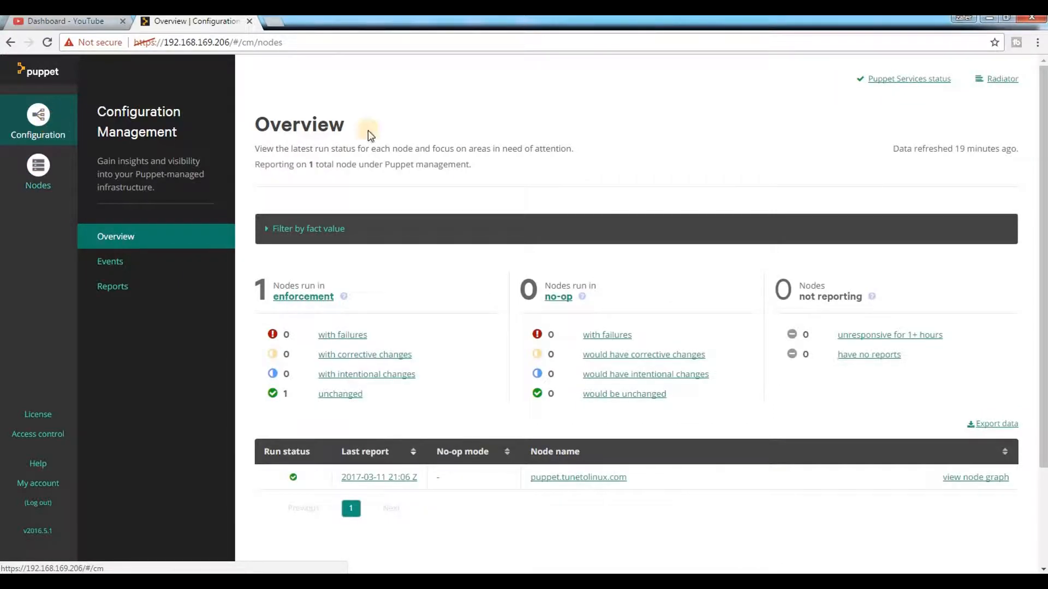
{"action": "mouse_move", "coordinate": [909, 79]}
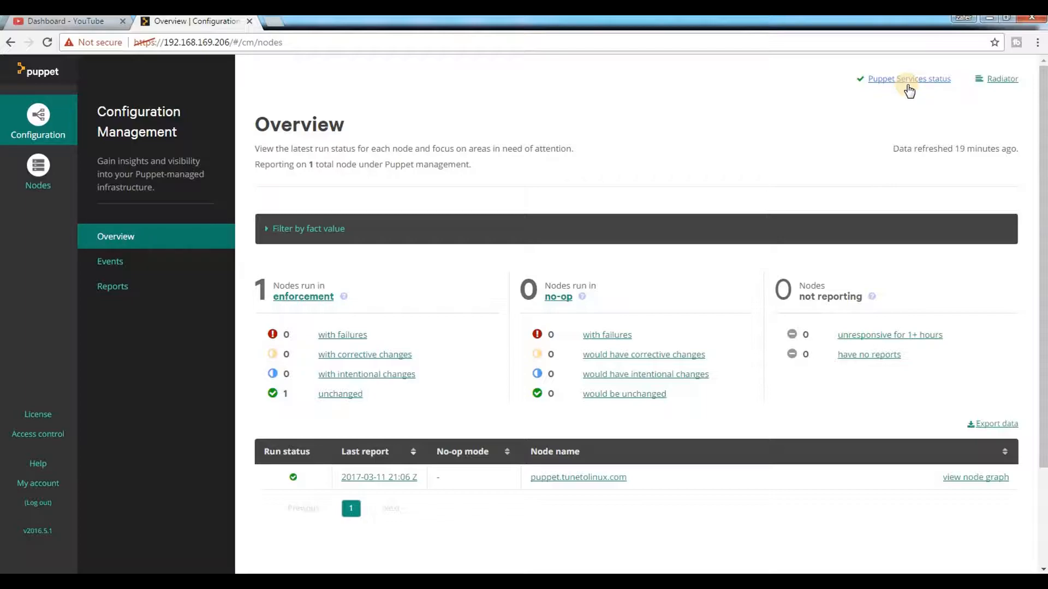
{"action": "left_click", "coordinate": [907, 79]}
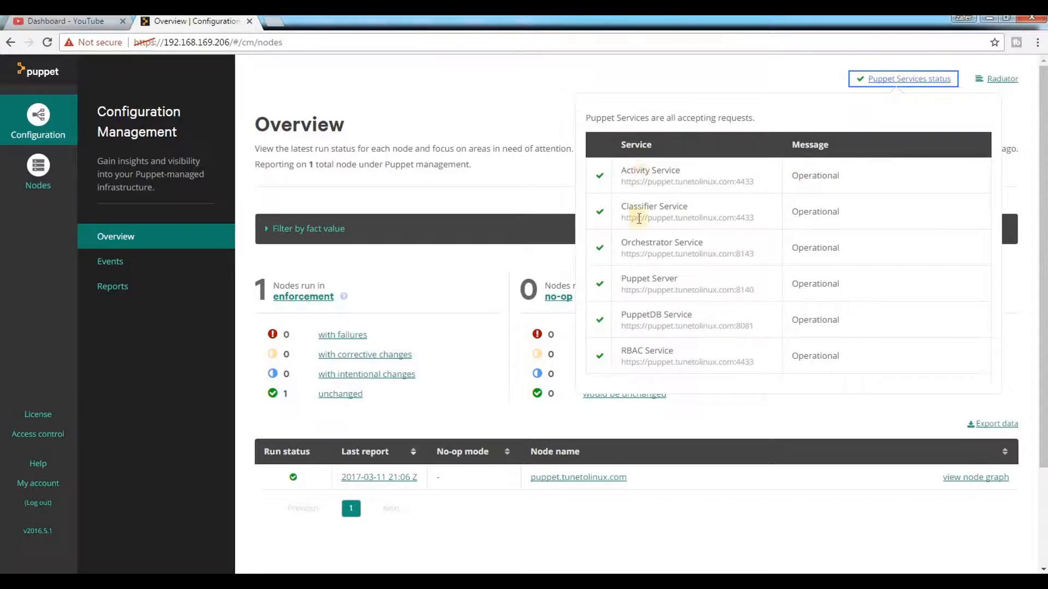
{"action": "mouse_move", "coordinate": [675, 316]}
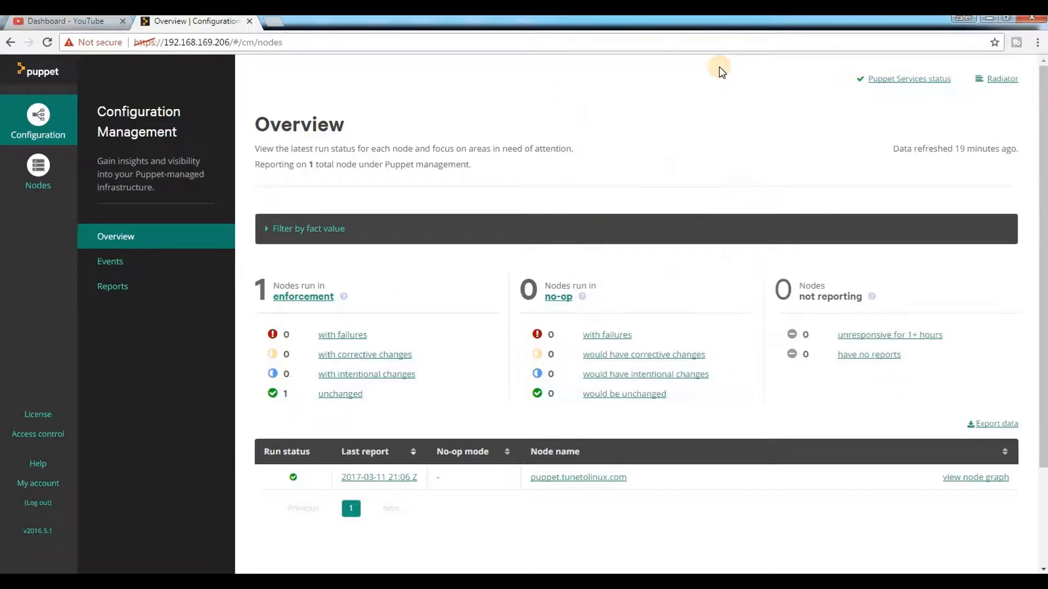
{"action": "mouse_move", "coordinate": [445, 119]}
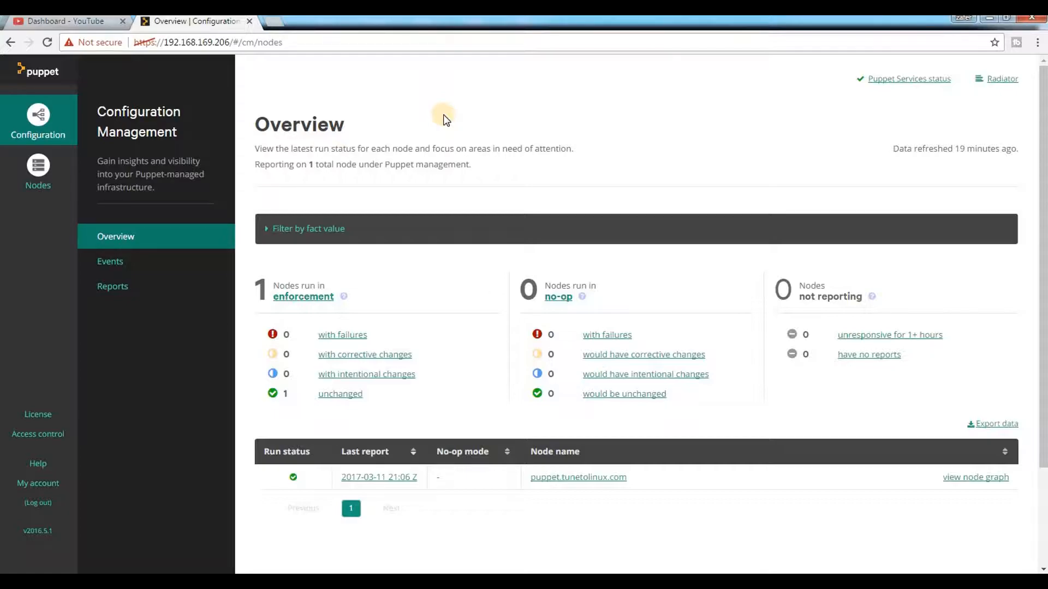
{"action": "mouse_move", "coordinate": [486, 500]}
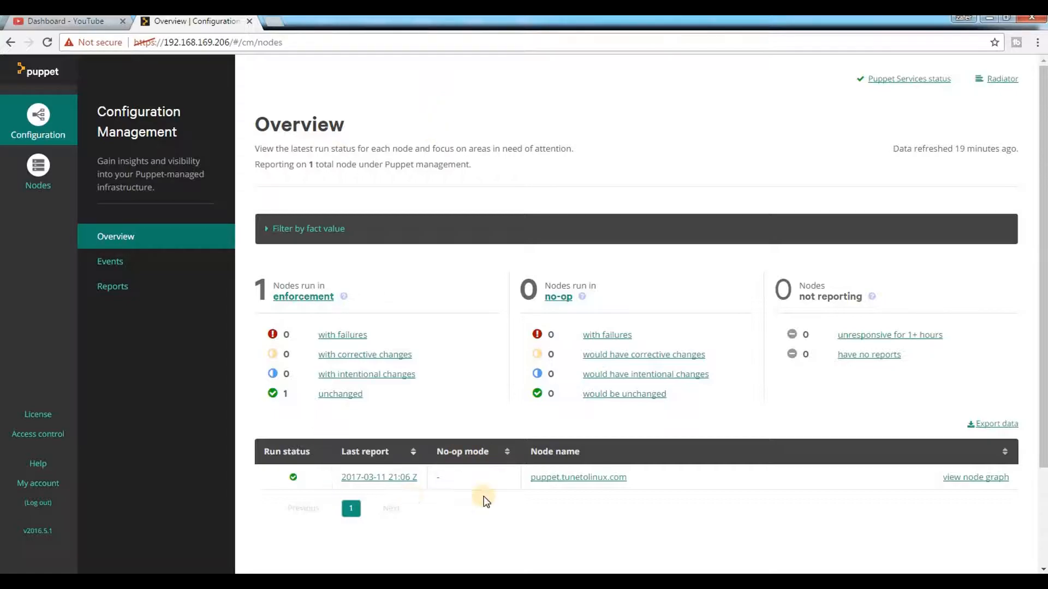
{"action": "mouse_move", "coordinate": [409, 511]}
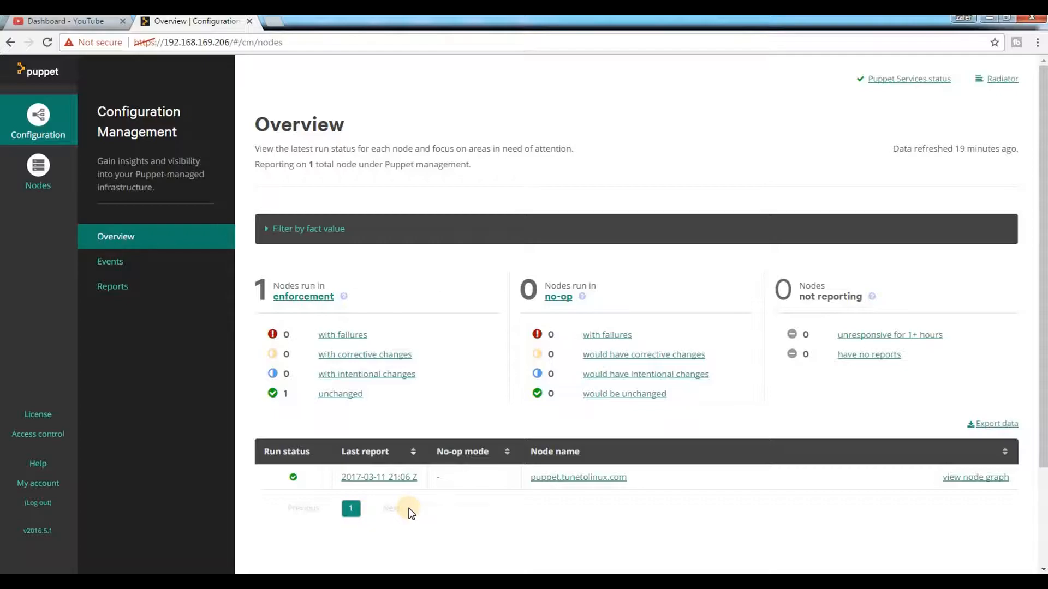
{"action": "mouse_move", "coordinate": [491, 292]}
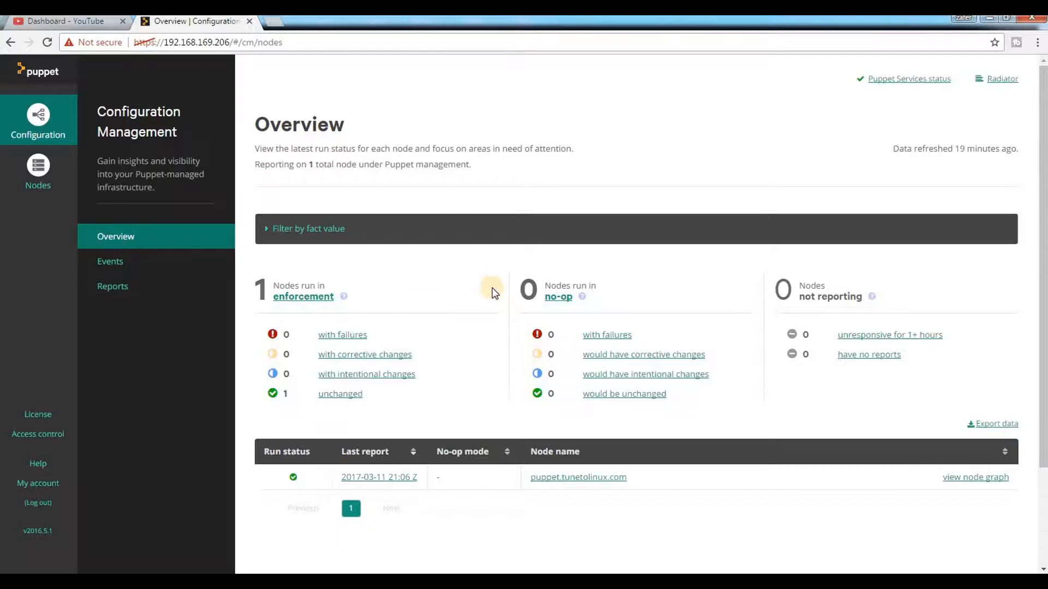
{"action": "mouse_move", "coordinate": [433, 362]}
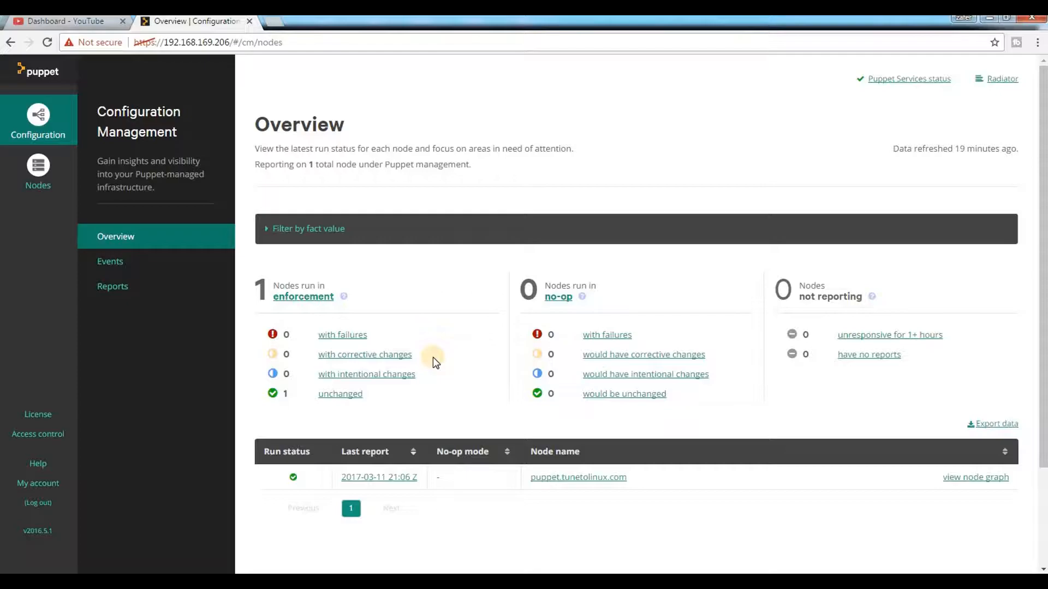
{"action": "mouse_move", "coordinate": [38, 173]}
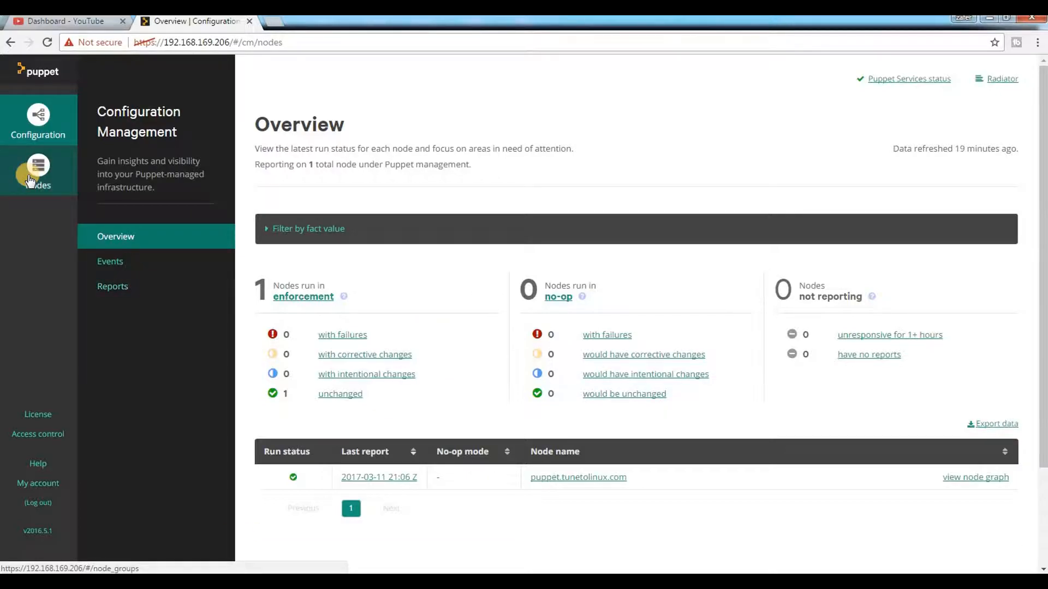
- Go to Nodes > Unsigned Certificates, showing the curl agent install command and no pending requests
{"action": "left_click", "coordinate": [38, 170]}
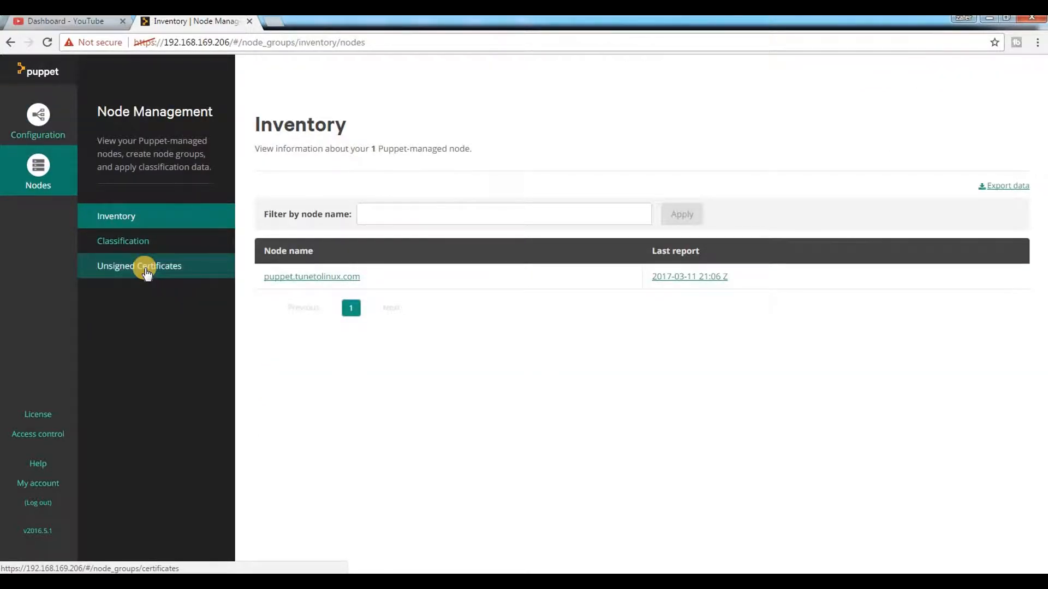
{"action": "left_click", "coordinate": [138, 265]}
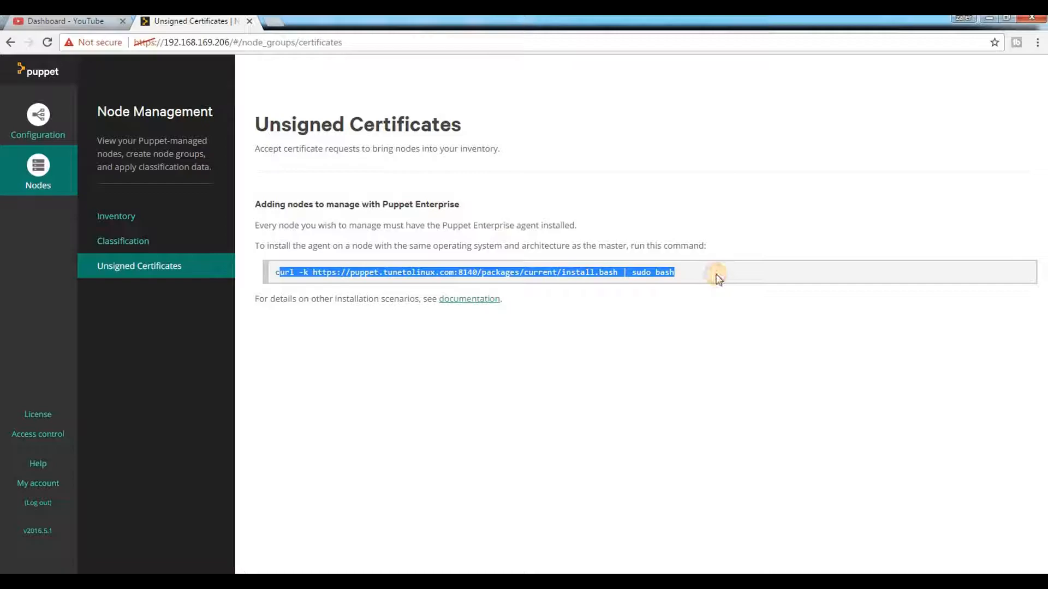
{"action": "left_click", "coordinate": [265, 293]}
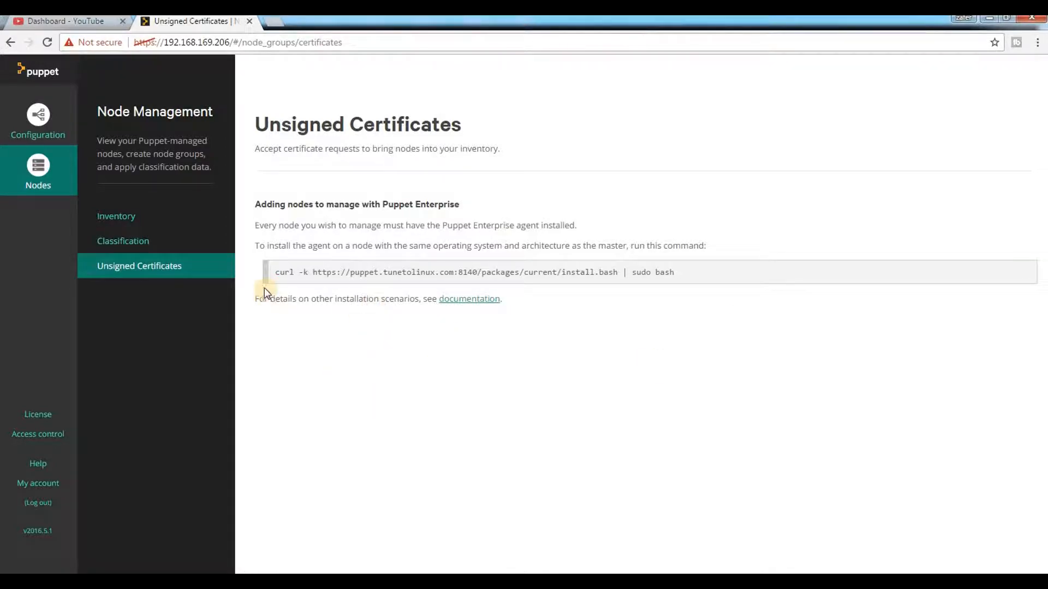
{"action": "mouse_move", "coordinate": [416, 280]}
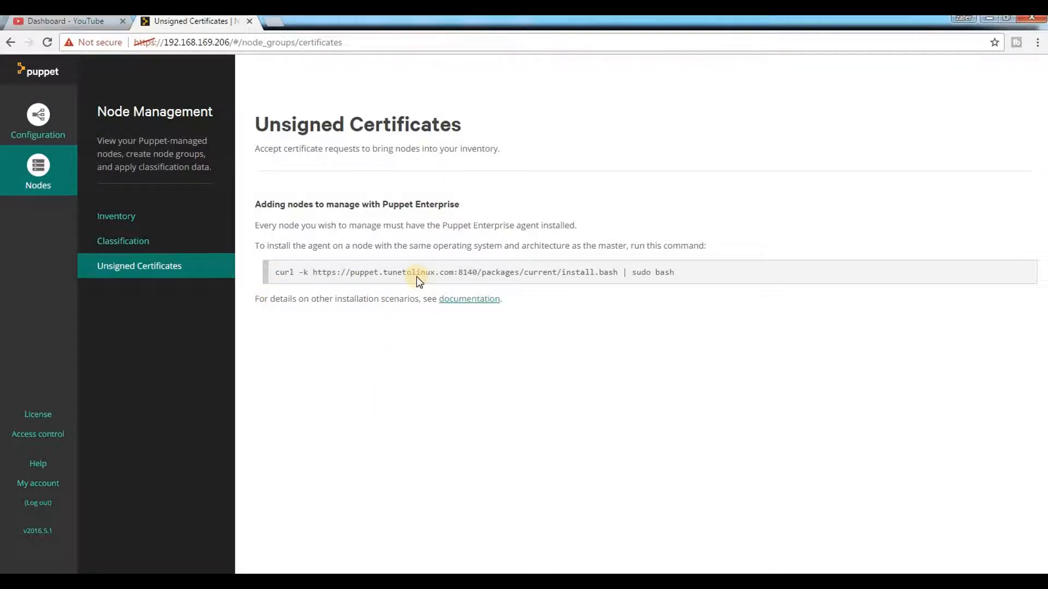
{"action": "mouse_move", "coordinate": [357, 303]}
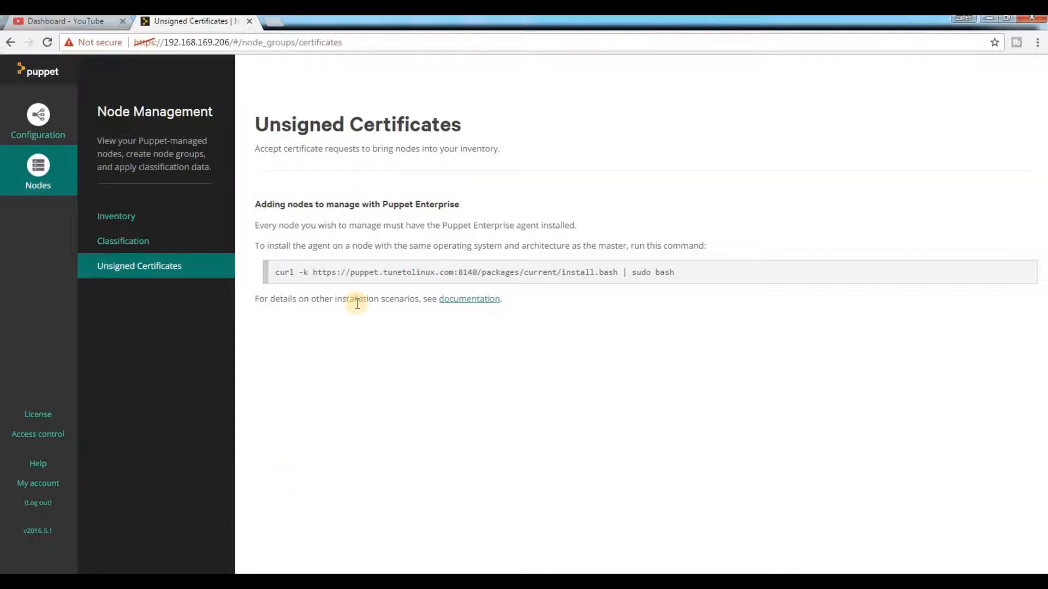
{"action": "mouse_move", "coordinate": [345, 438]}
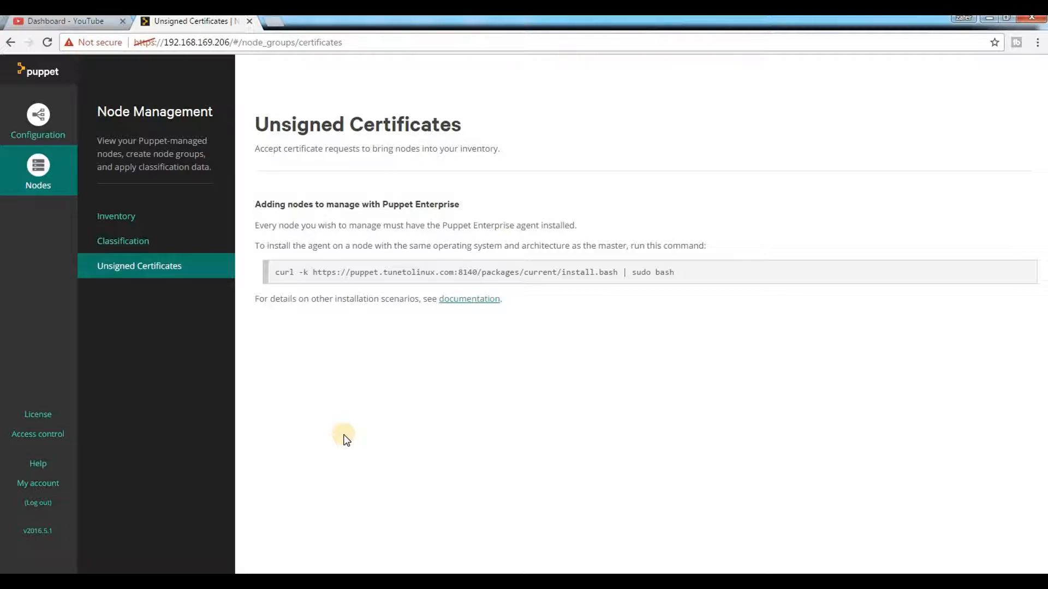
{"action": "mouse_move", "coordinate": [344, 438]}
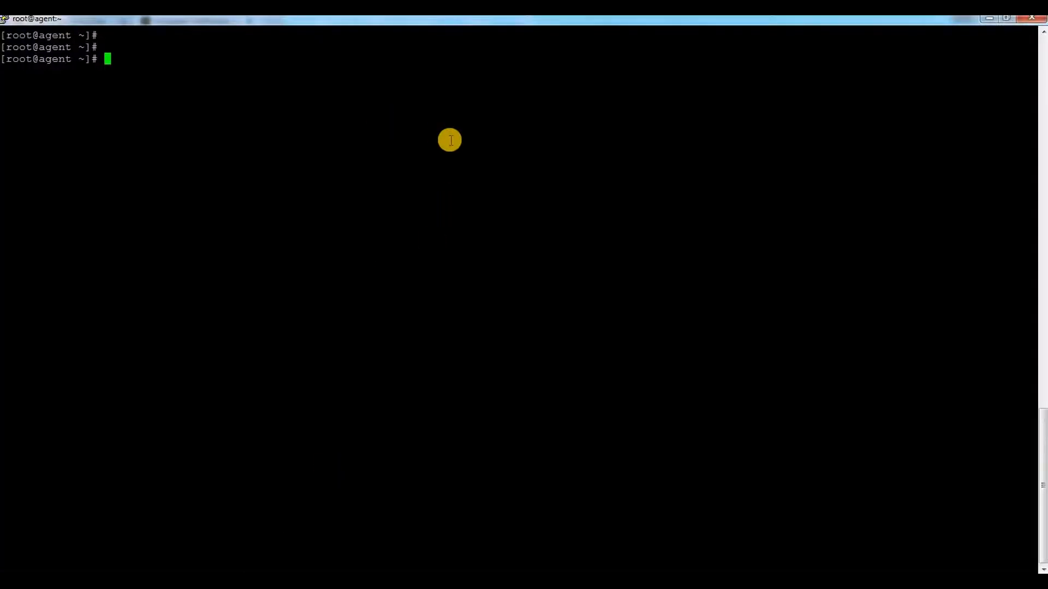
- Run cat /etc/redhat-release, reporting Red Hat Enterprise Linux Server 6.8 (Santiago)
{"action": "type", "text": "ca"}
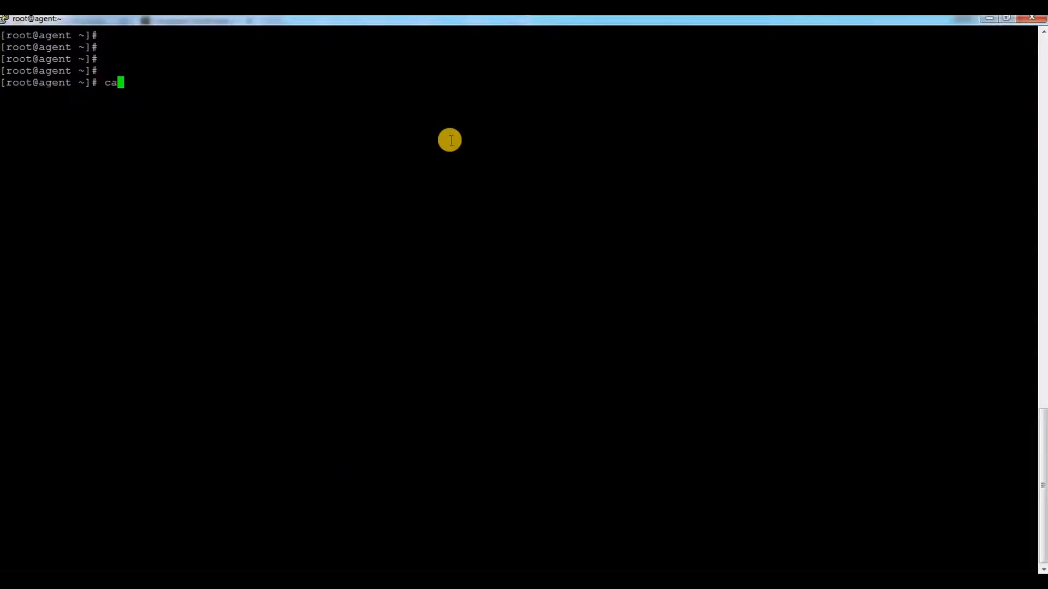
{"action": "type", "text": "t /etc/redhat-"}
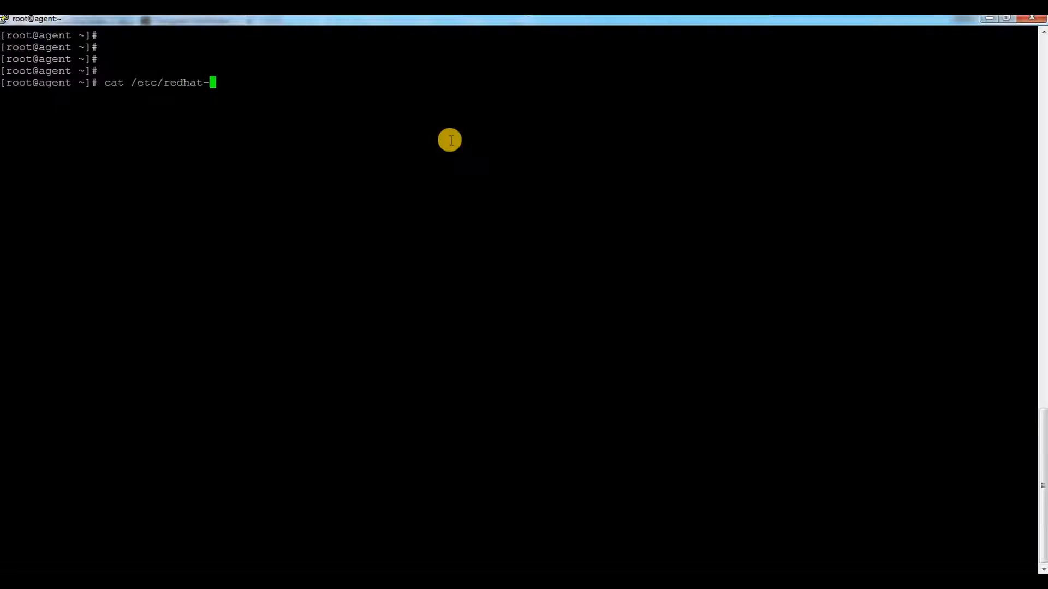
{"action": "key", "text": "Return"}
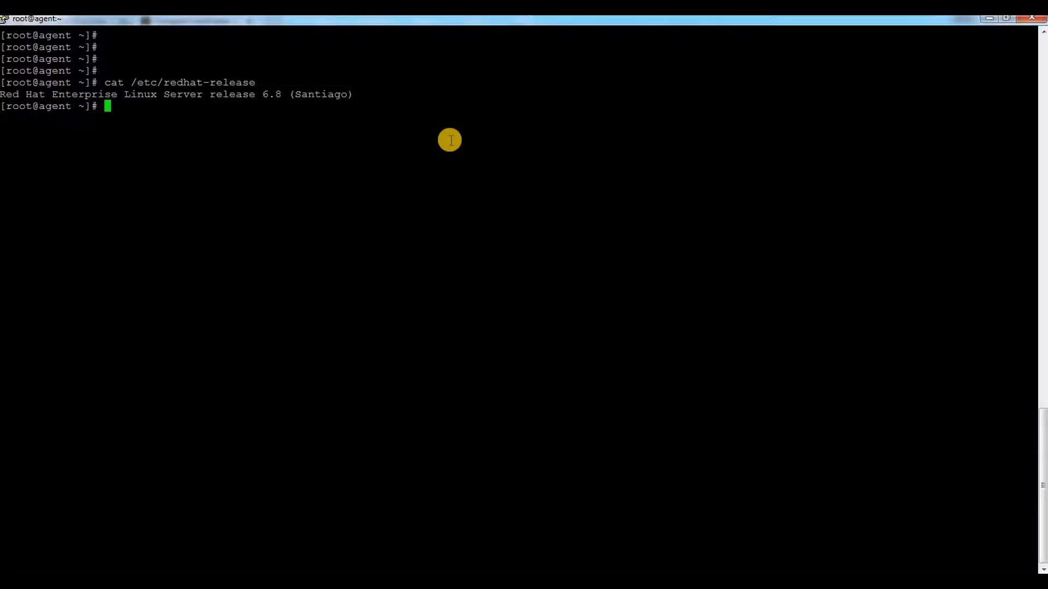
{"action": "mouse_move", "coordinate": [278, 96]}
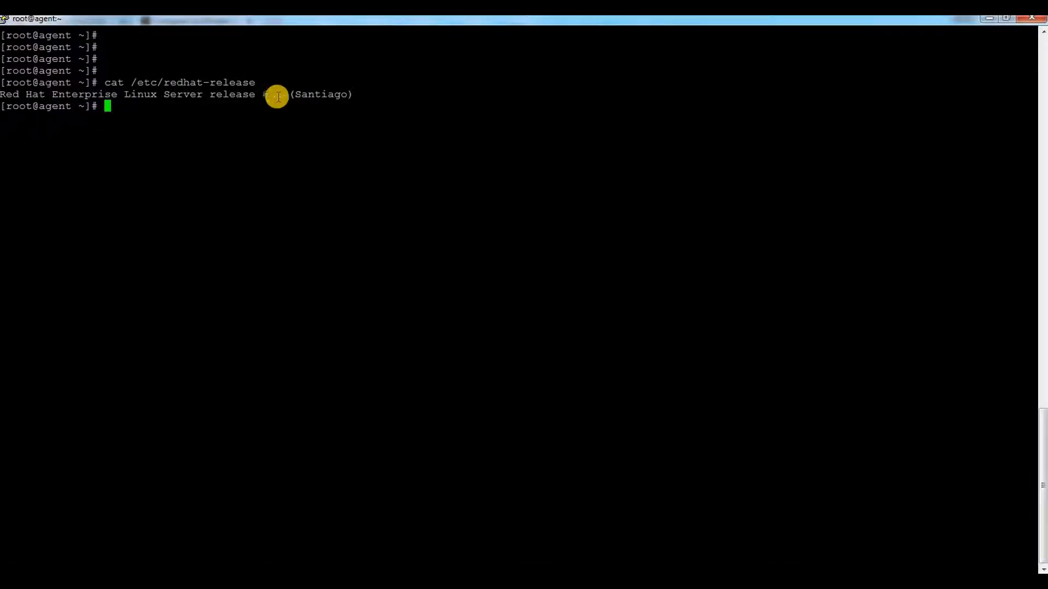
{"action": "mouse_move", "coordinate": [276, 94]}
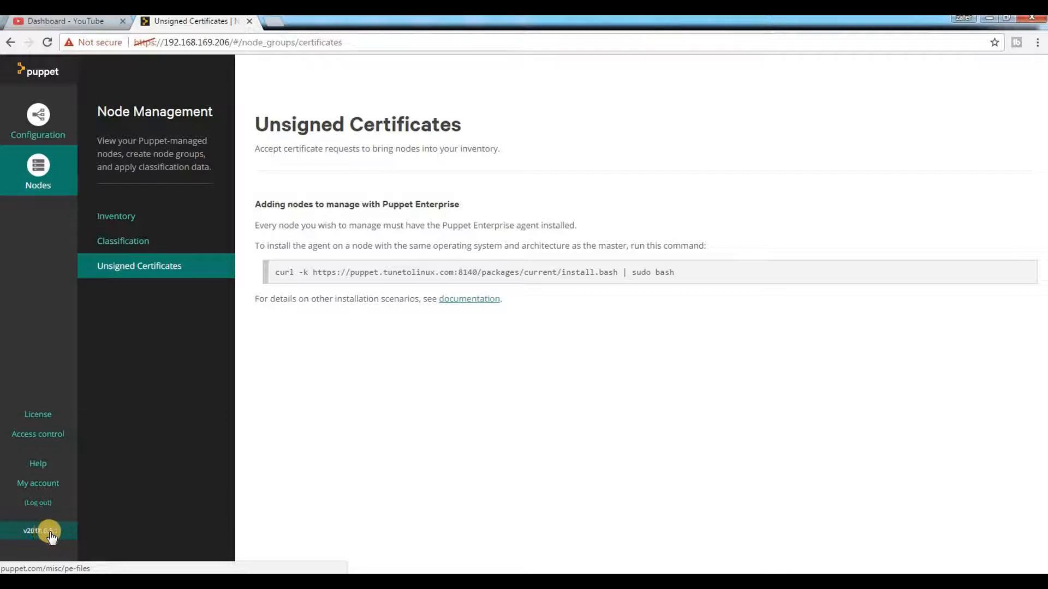
{"action": "mouse_move", "coordinate": [240, 446]}
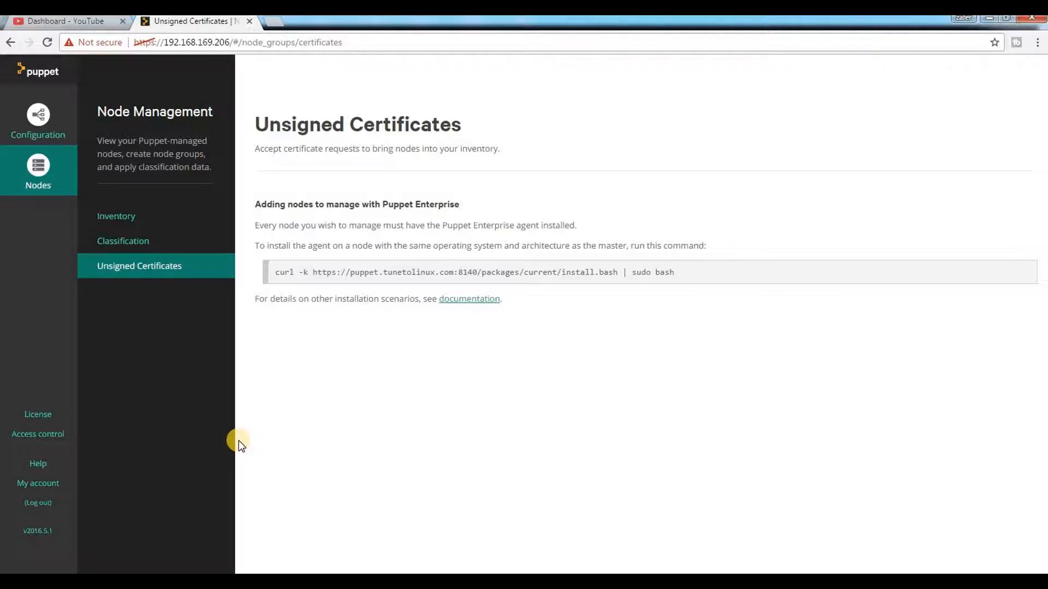
{"action": "mouse_move", "coordinate": [314, 299]}
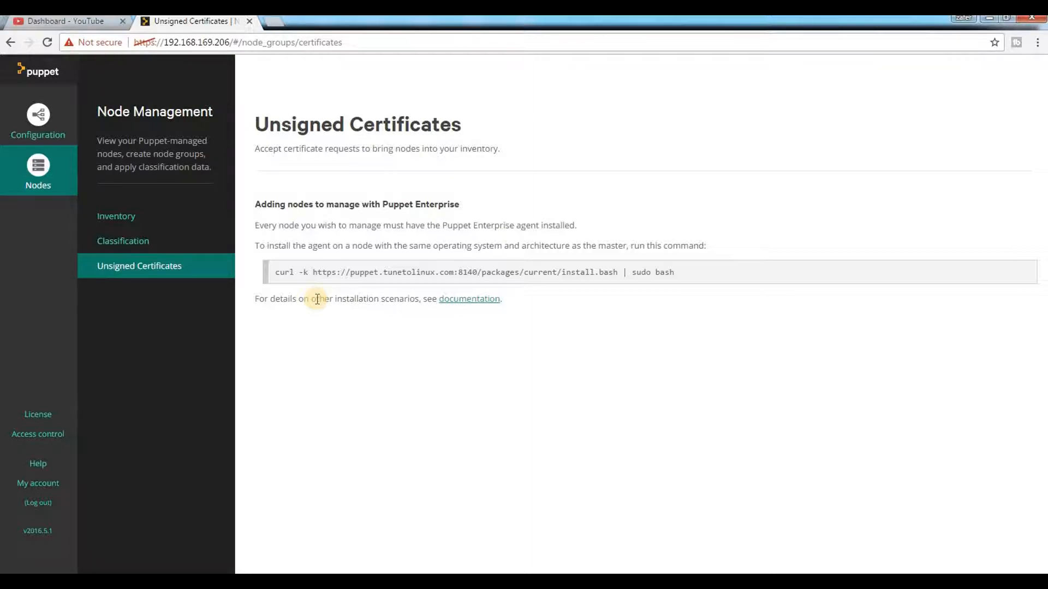
{"action": "mouse_move", "coordinate": [276, 274]}
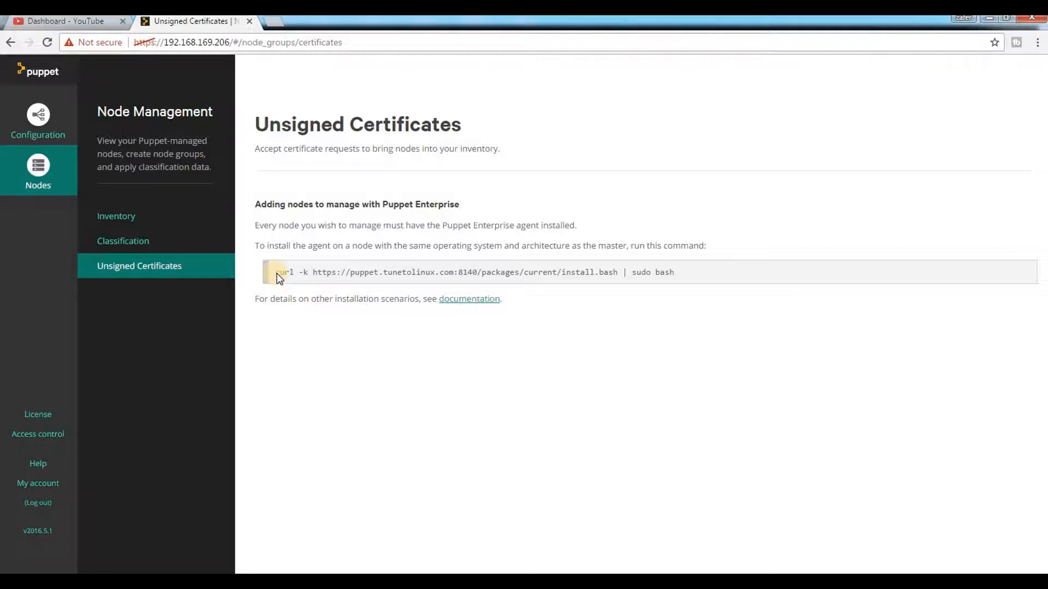
{"action": "mouse_move", "coordinate": [341, 443]}
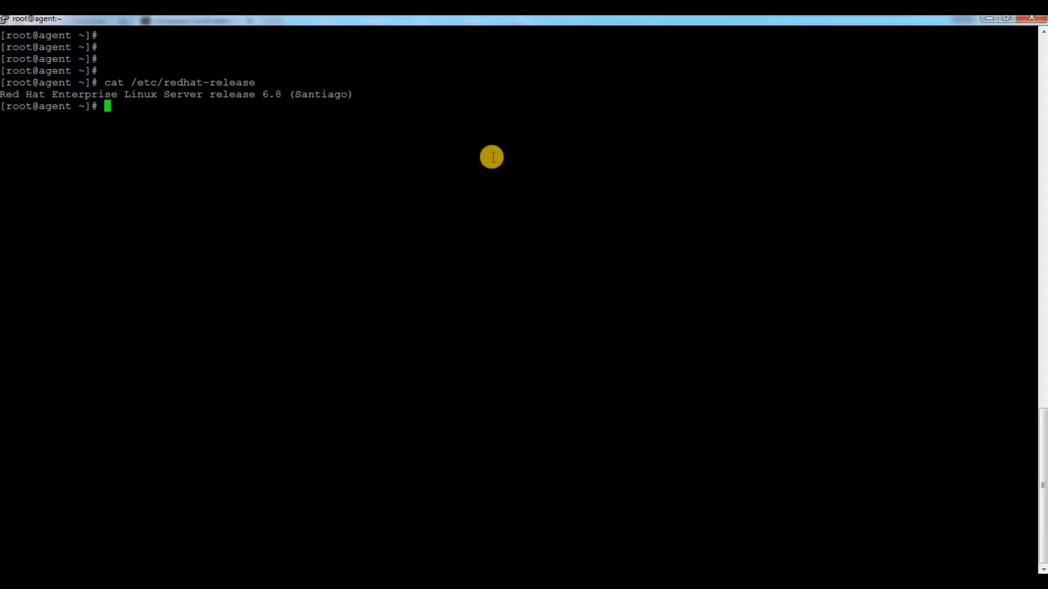
- Run cat /etc/hosts and highlight the master entry puppet.tunetolinux.com at 192.168.169.206
{"action": "type", "text": "cat /et"}
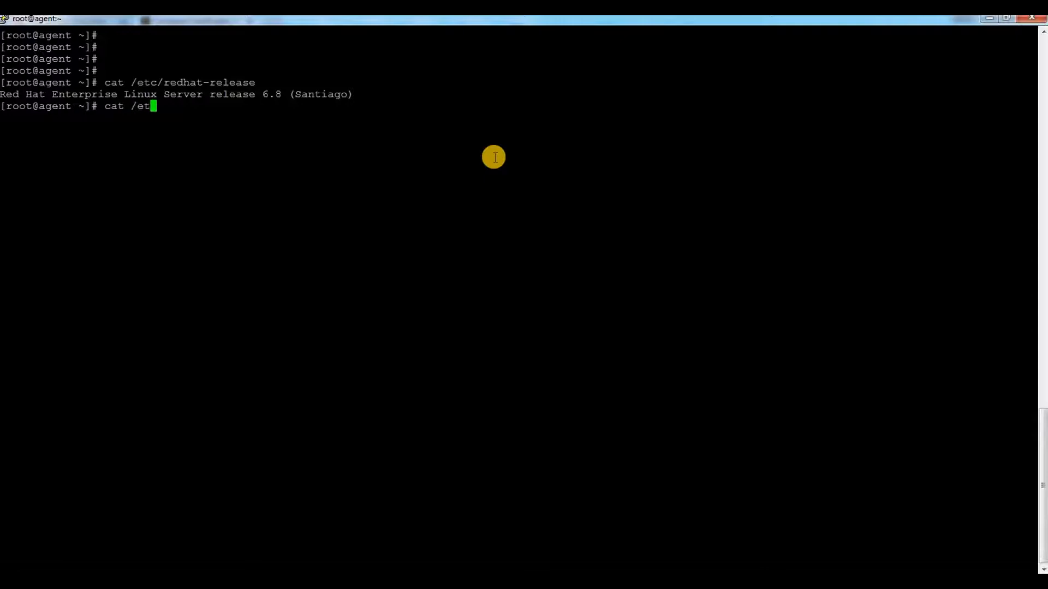
{"action": "key", "text": "Return"}
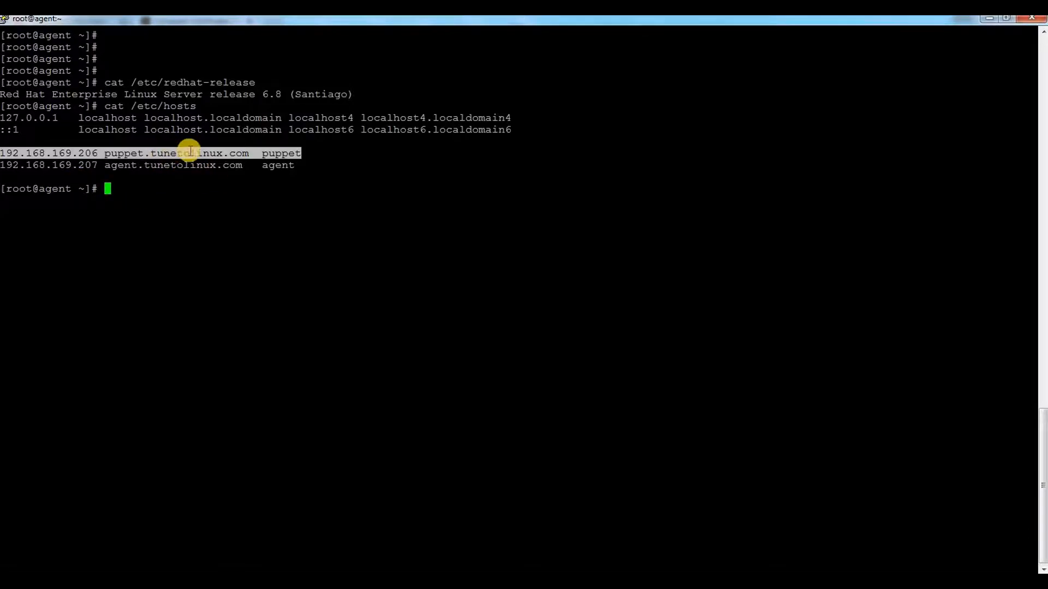
{"action": "double_click", "coordinate": [175, 152]}
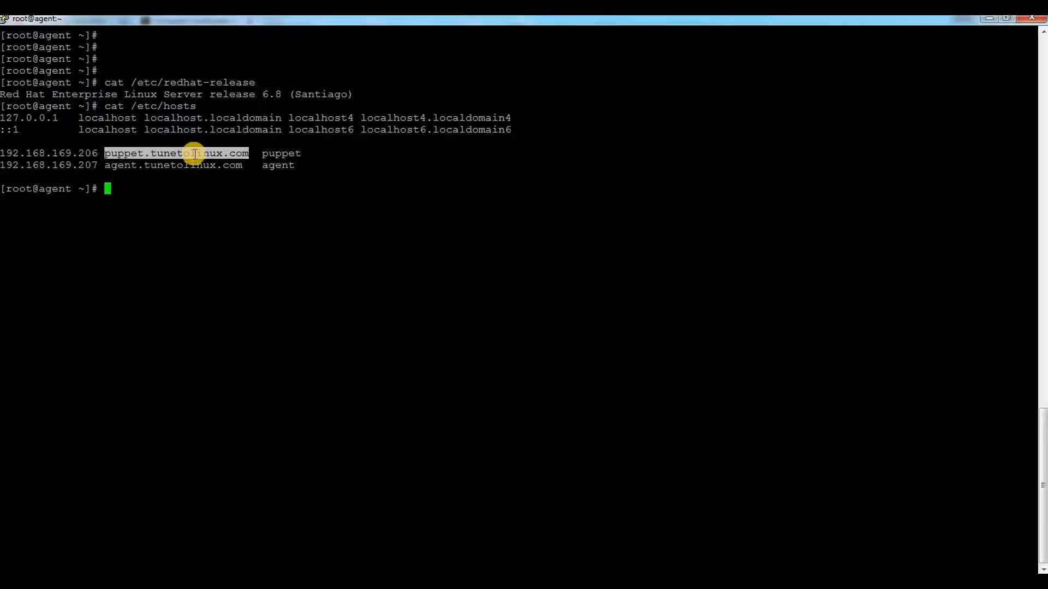
{"action": "mouse_move", "coordinate": [31, 152]}
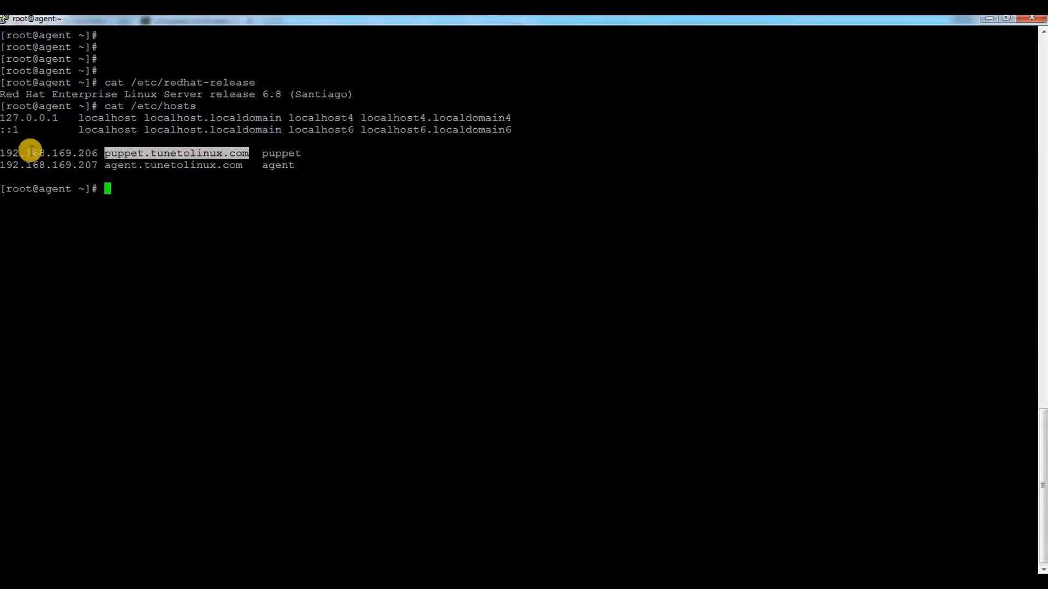
{"action": "mouse_move", "coordinate": [510, 239]}
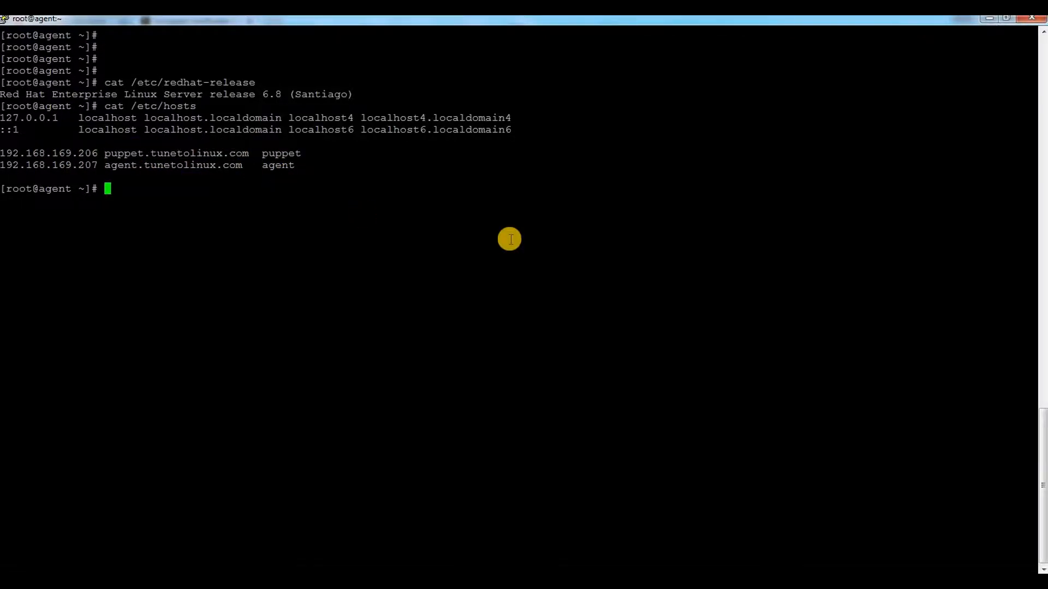
- Run yum repolist, showing the rhel6 repository with 3,997 packages
{"action": "type", "text": "yum repol"}
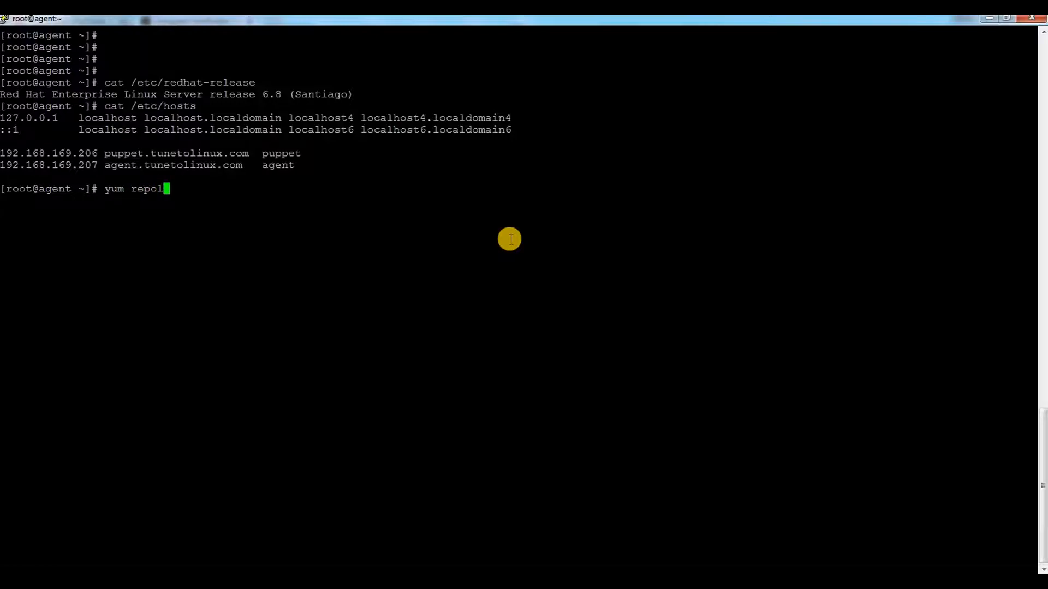
{"action": "key", "text": "Return"}
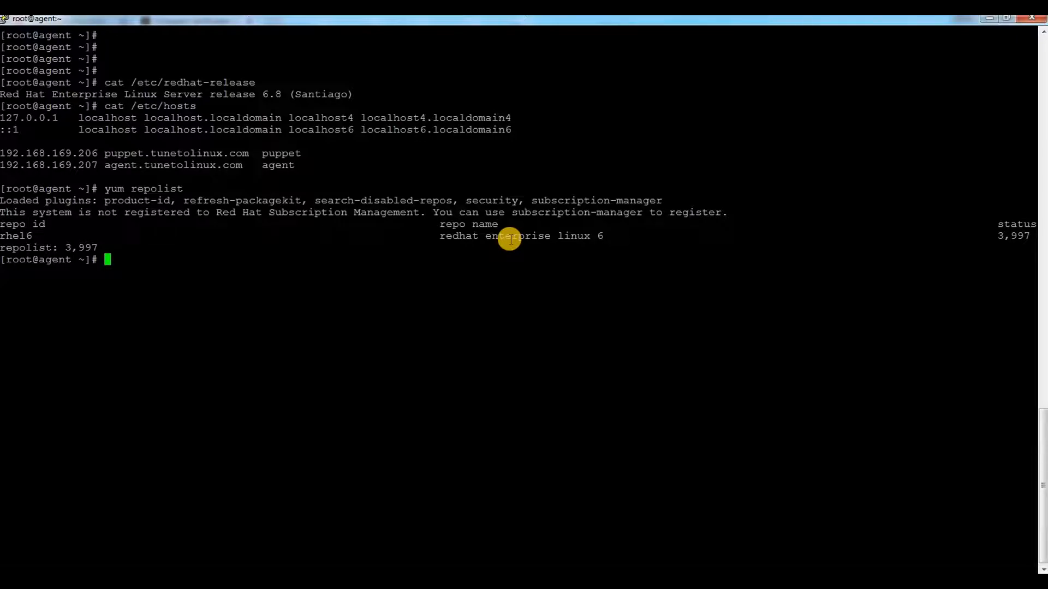
{"action": "mouse_move", "coordinate": [500, 264]}
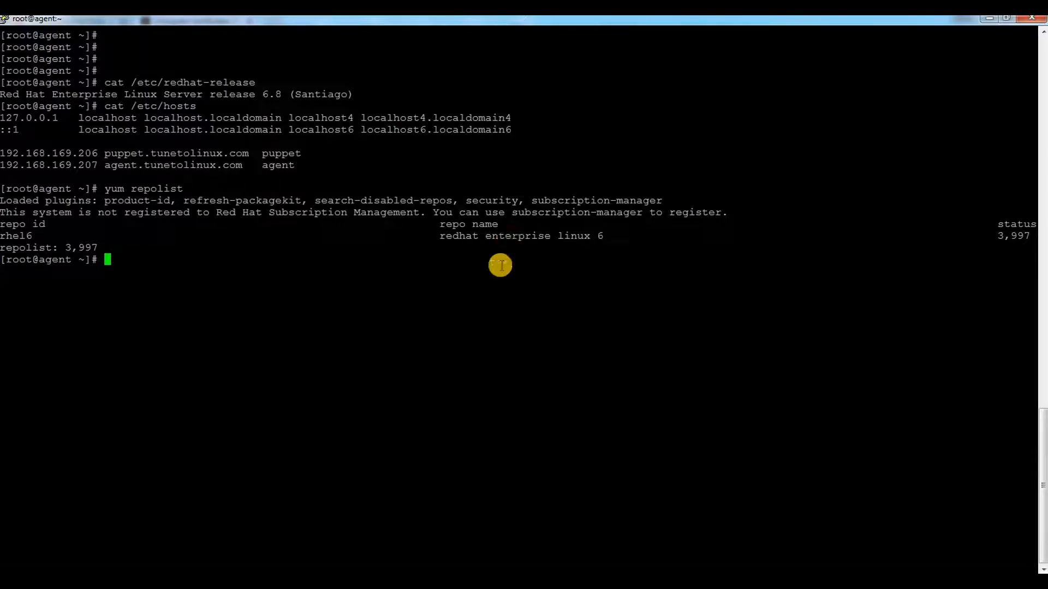
{"action": "mouse_move", "coordinate": [639, 169]}
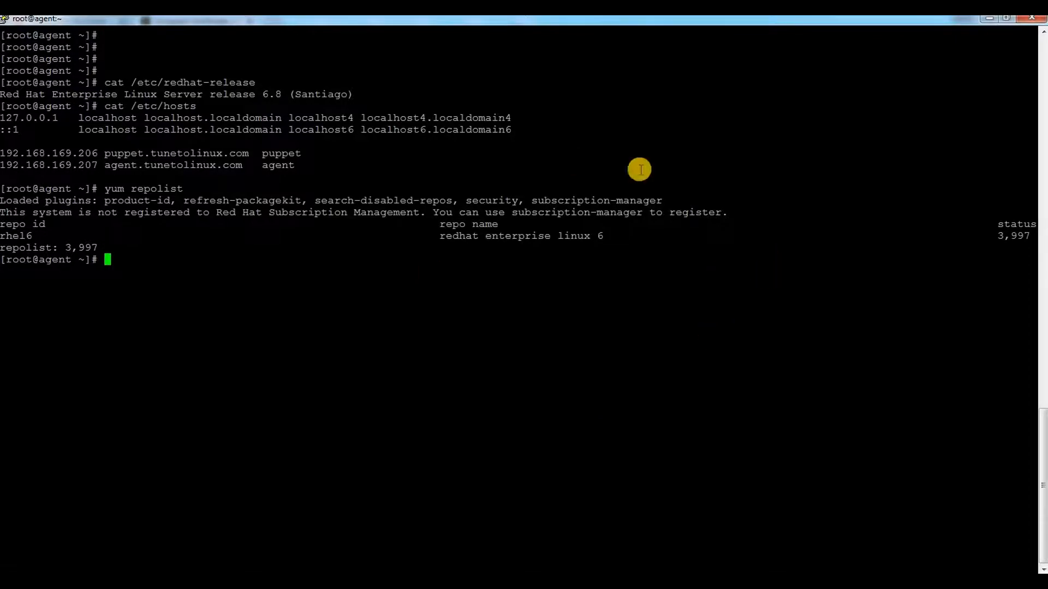
{"action": "mouse_move", "coordinate": [539, 242]}
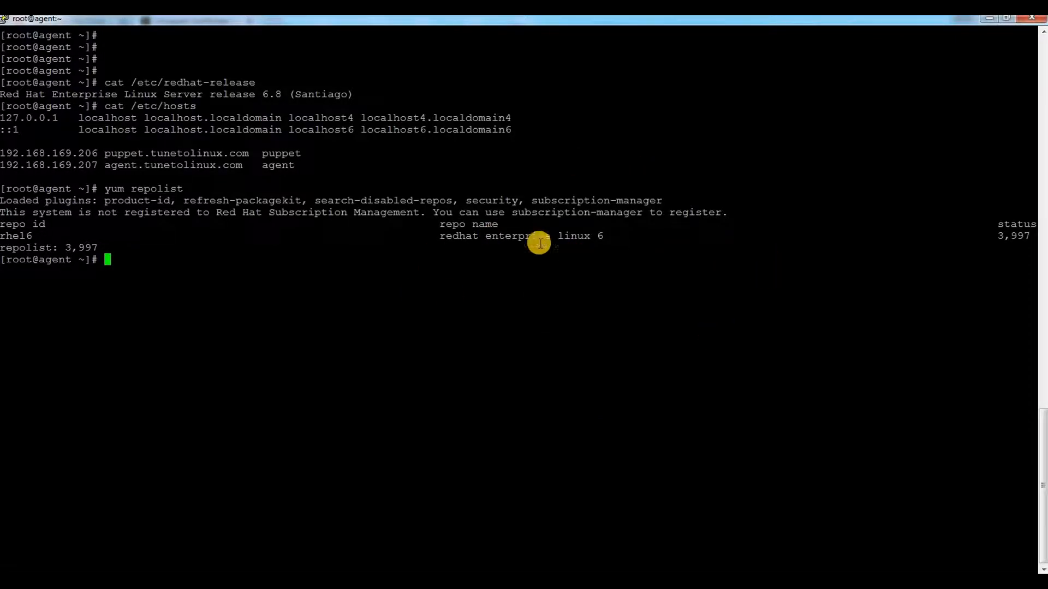
{"action": "mouse_move", "coordinate": [808, 231]}
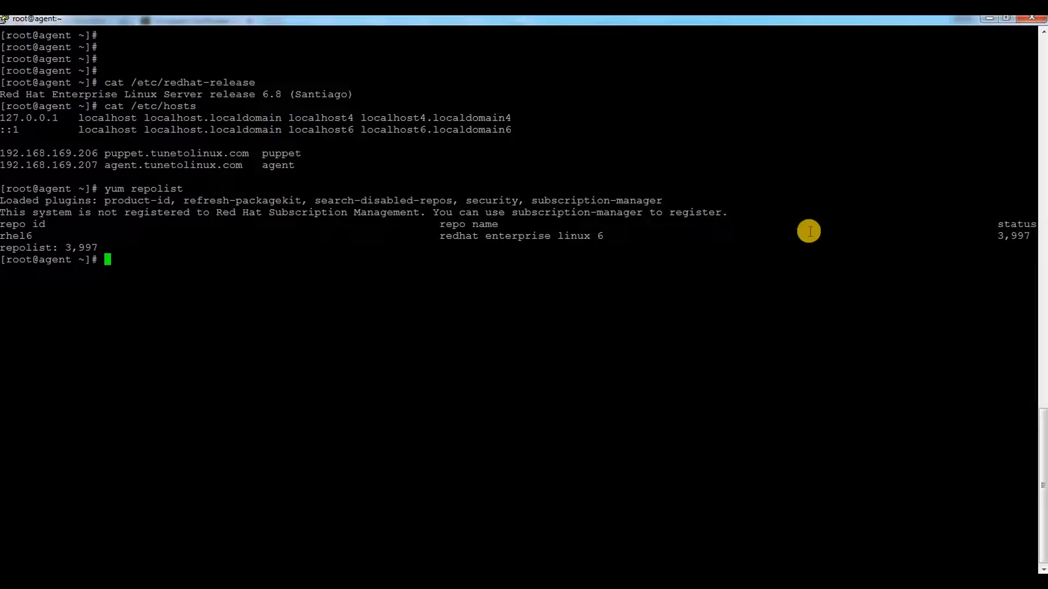
{"action": "mouse_move", "coordinate": [773, 166]}
{"action": "type", "text": "curl -k https://puppet.tunetolinux.com:8140/packages/current/install.bash | sudo bash"}
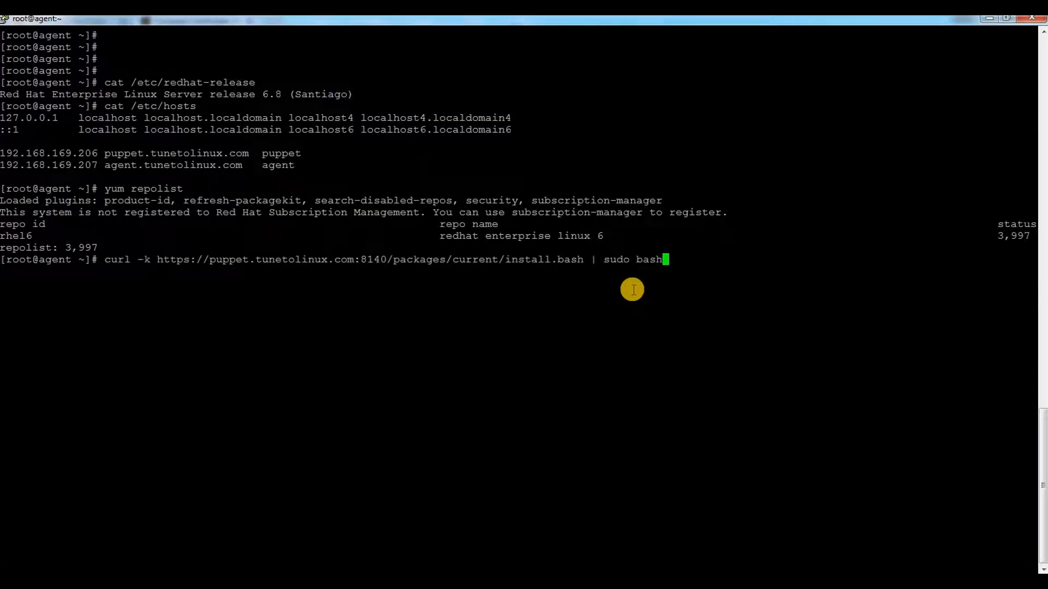
- Run the curl install.bash | bash script until puppet-agent 1.8.2 is installed and its symlinks created
{"action": "key", "text": "Return"}
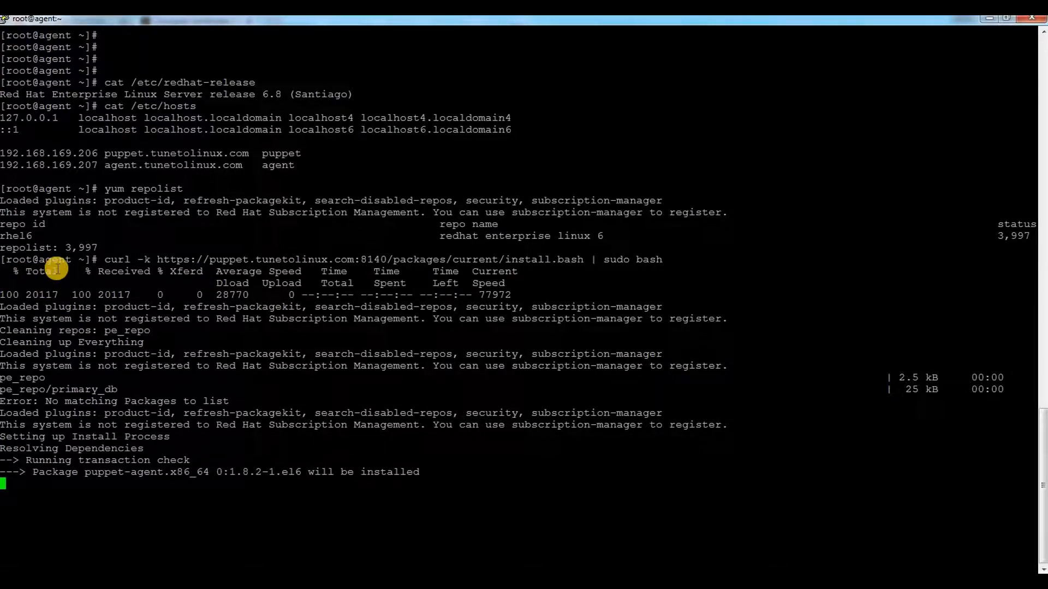
{"action": "scroll", "scroll_direction": "down", "scroll_amount": 3}
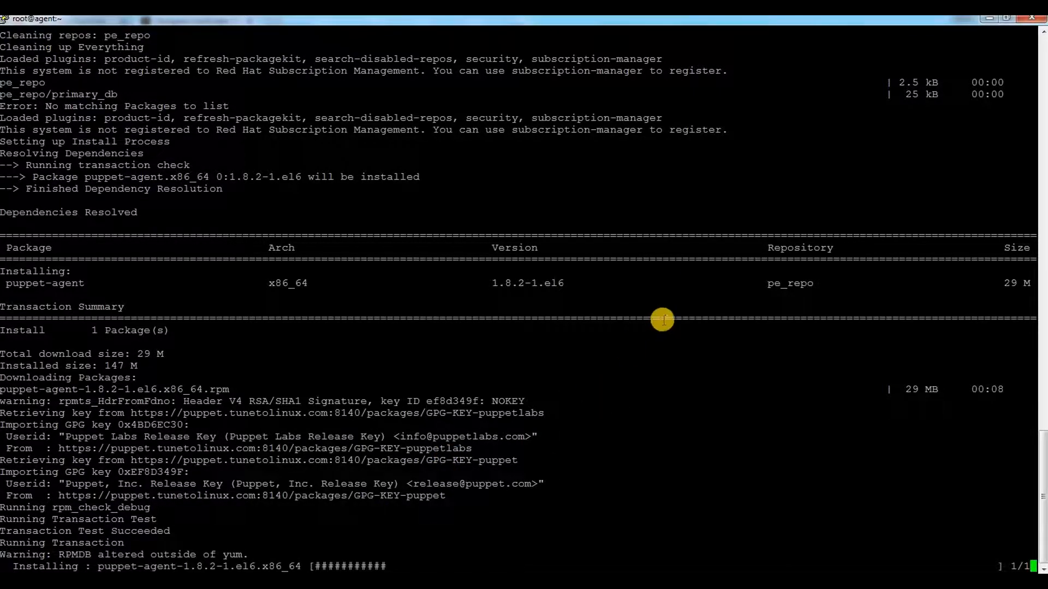
{"action": "mouse_move", "coordinate": [180, 549]}
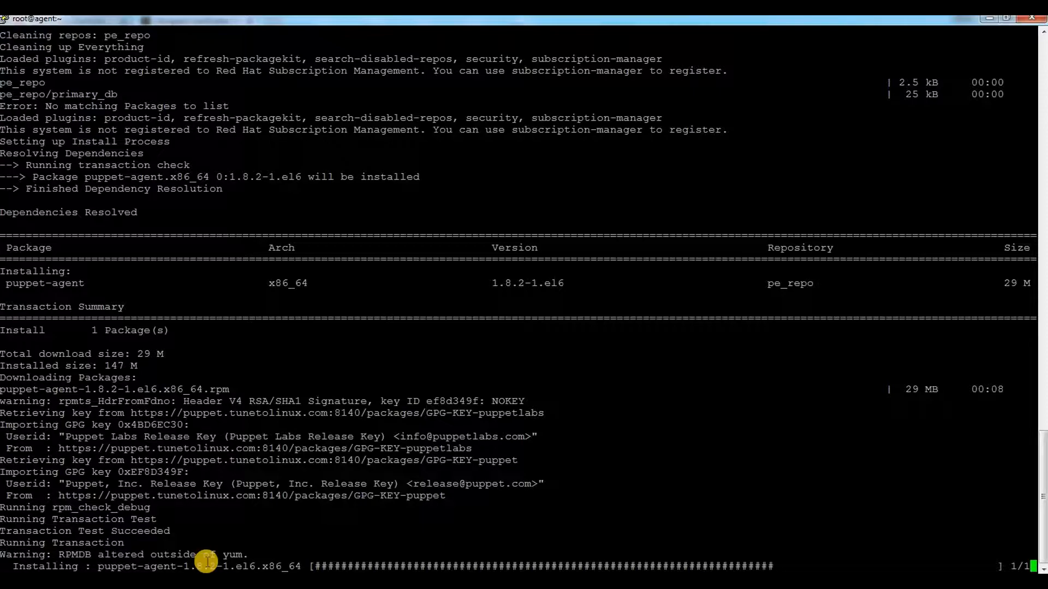
{"action": "mouse_move", "coordinate": [705, 451]}
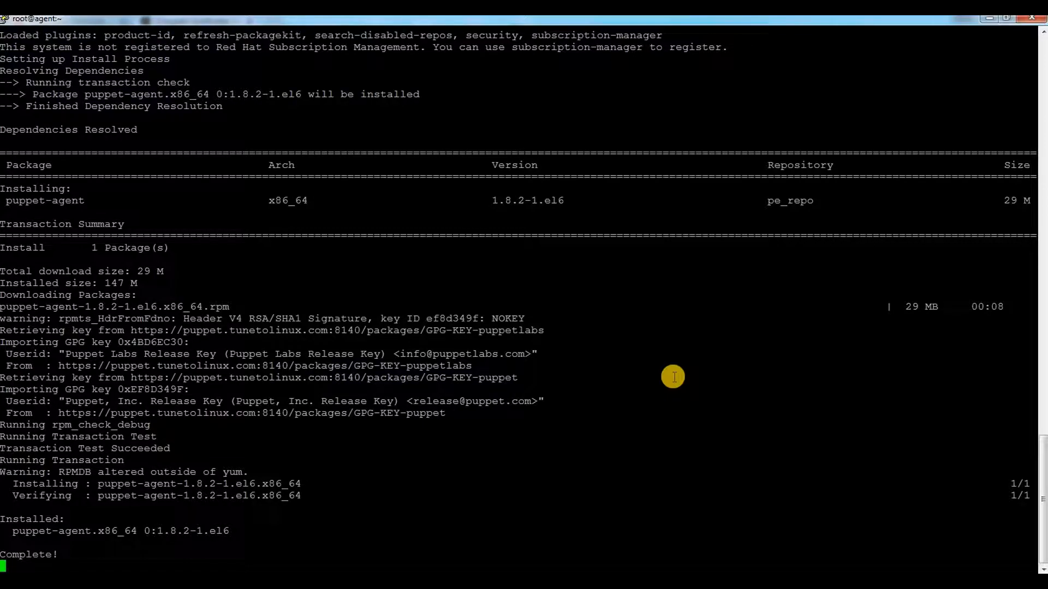
{"action": "mouse_move", "coordinate": [547, 388]}
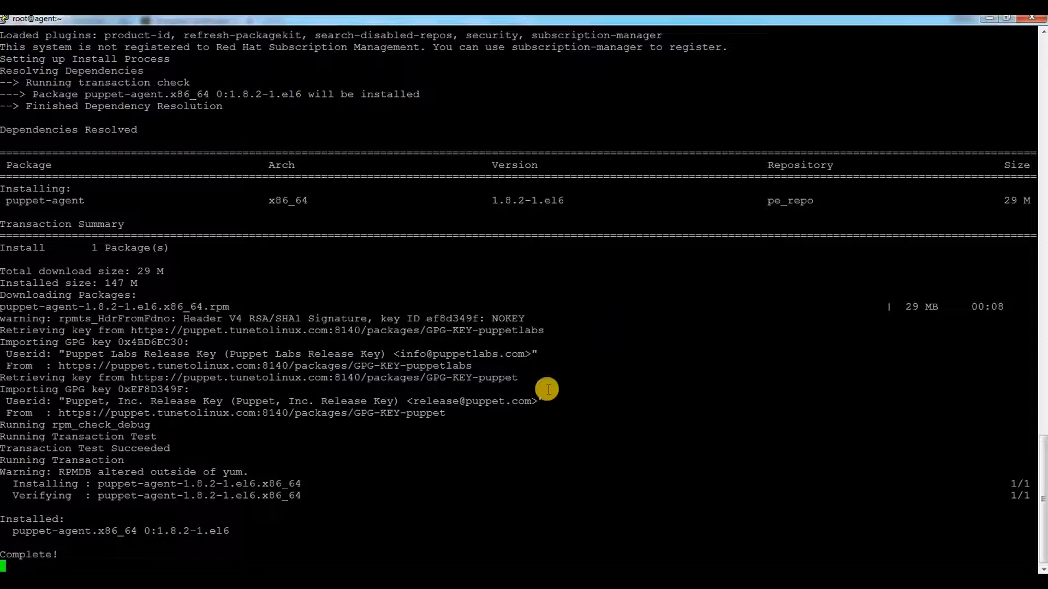
{"action": "mouse_move", "coordinate": [486, 380]}
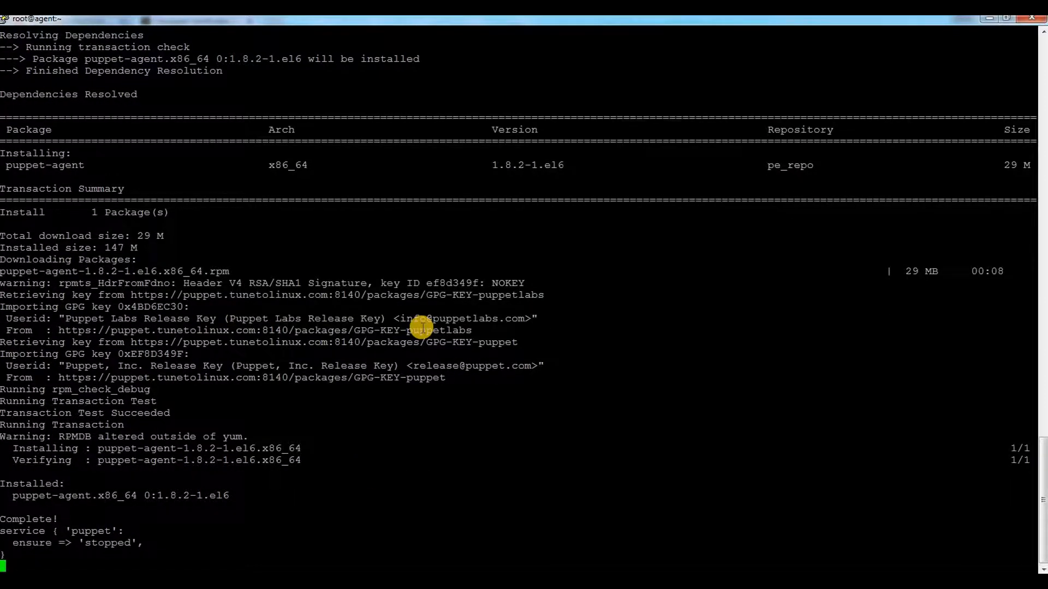
{"action": "mouse_move", "coordinate": [321, 358]}
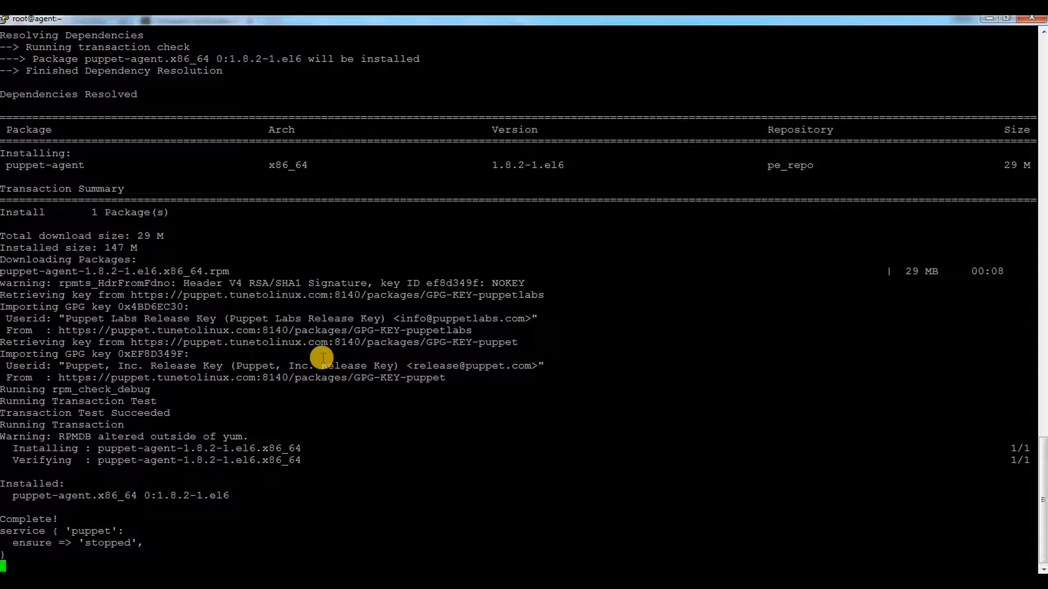
{"action": "mouse_move", "coordinate": [203, 485]}
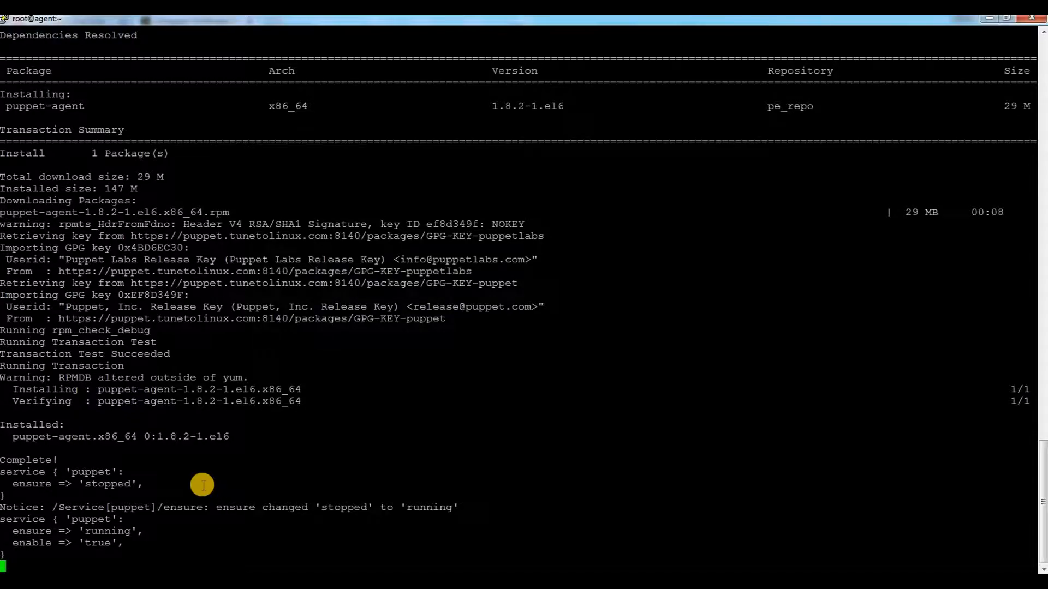
{"action": "scroll", "scroll_direction": "down", "scroll_amount": 3}
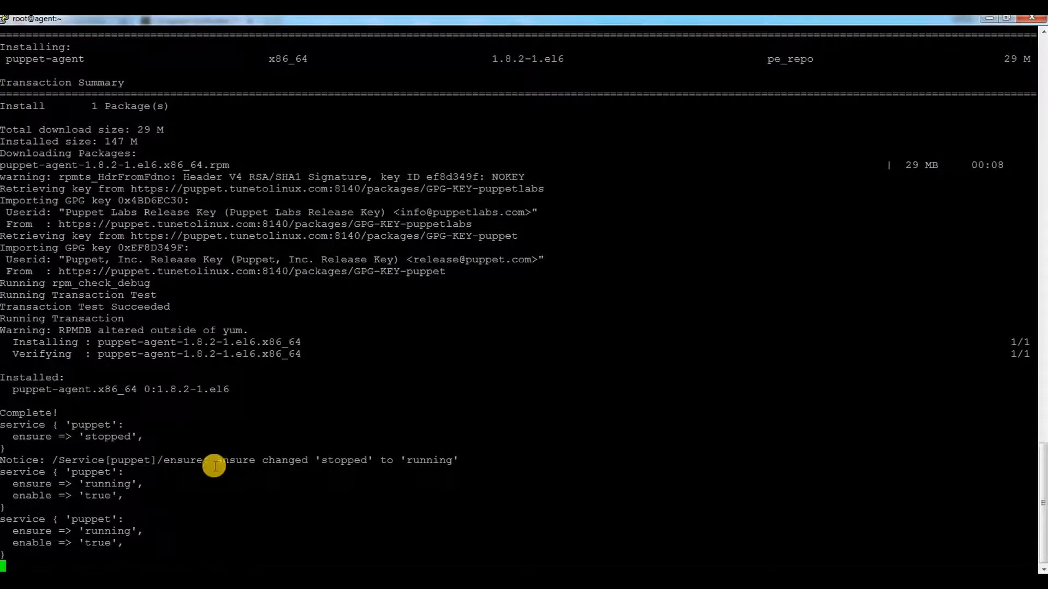
{"action": "mouse_move", "coordinate": [258, 428]}
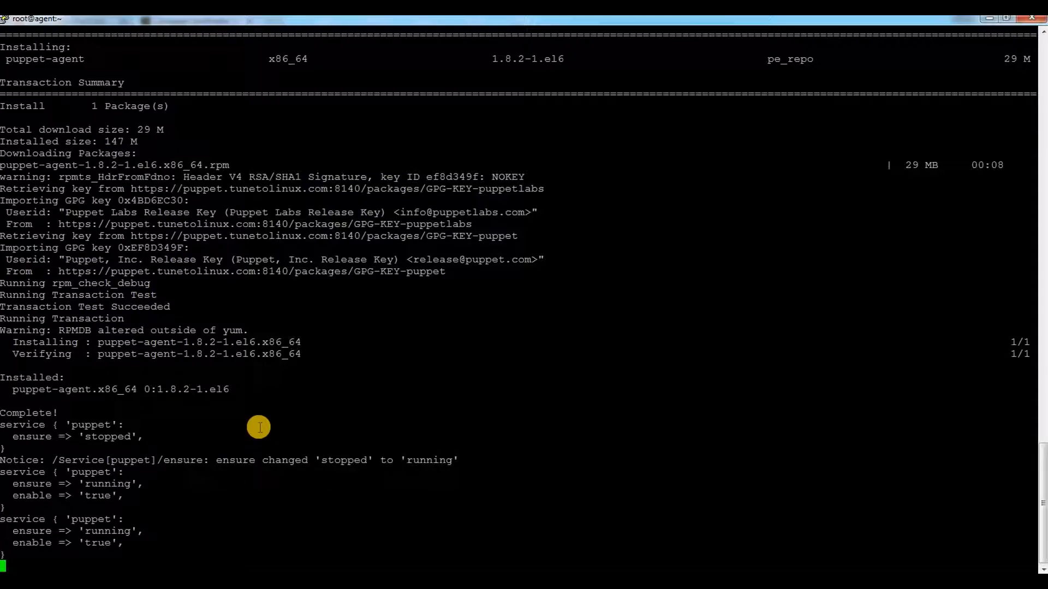
{"action": "scroll", "scroll_direction": "down", "scroll_amount": 3}
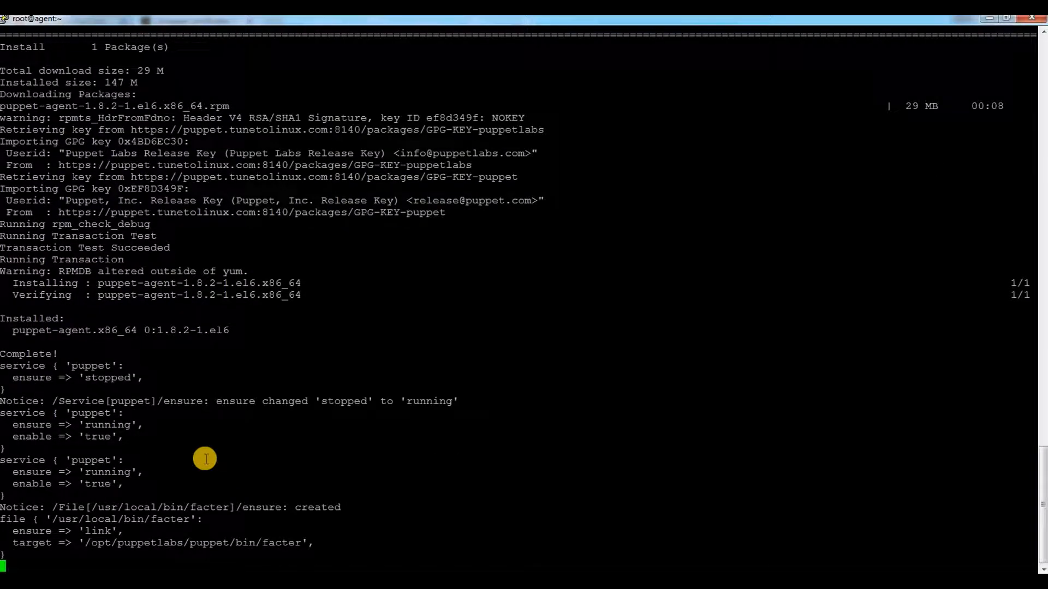
{"action": "mouse_move", "coordinate": [85, 347]}
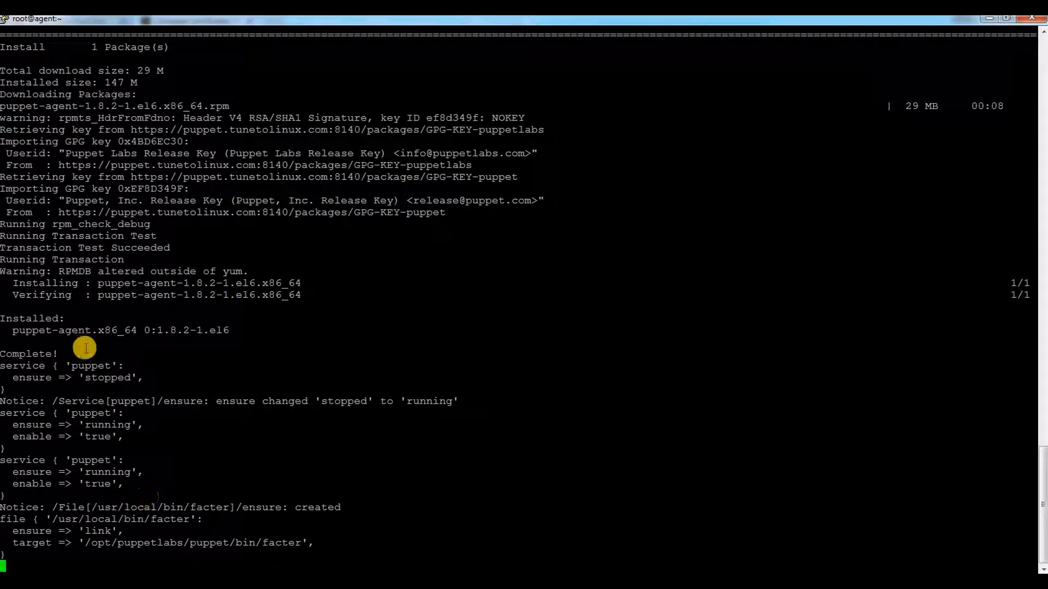
{"action": "scroll", "scroll_direction": "down", "scroll_amount": 3}
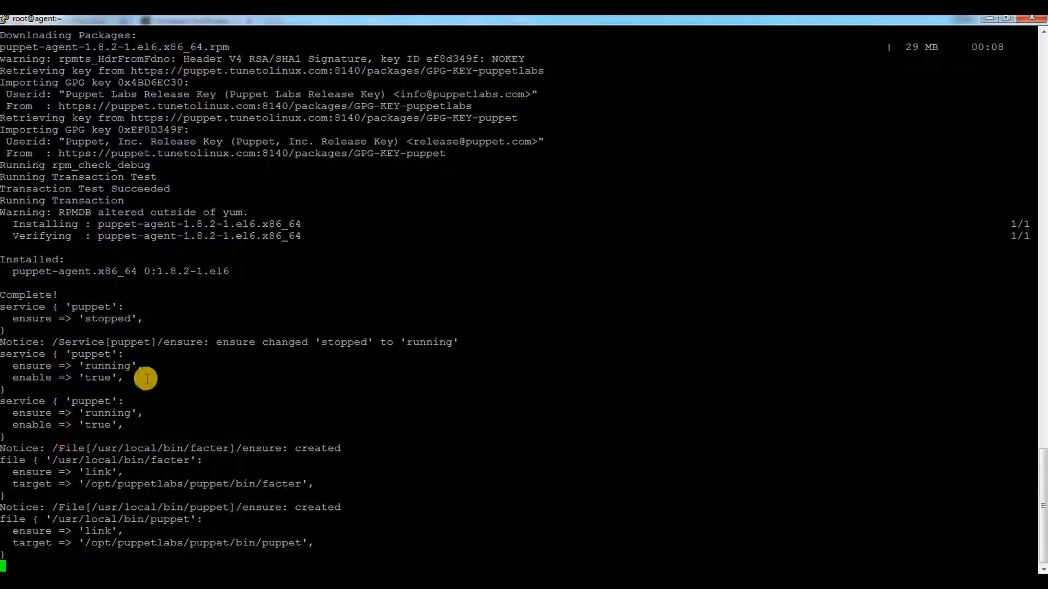
{"action": "mouse_move", "coordinate": [183, 348]}
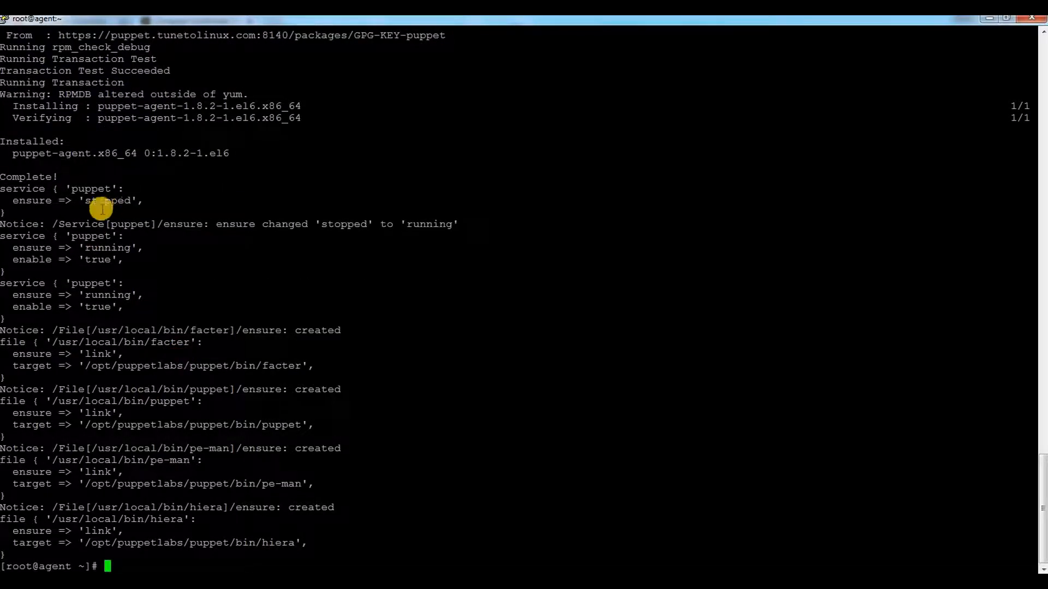
{"action": "mouse_move", "coordinate": [107, 260]}
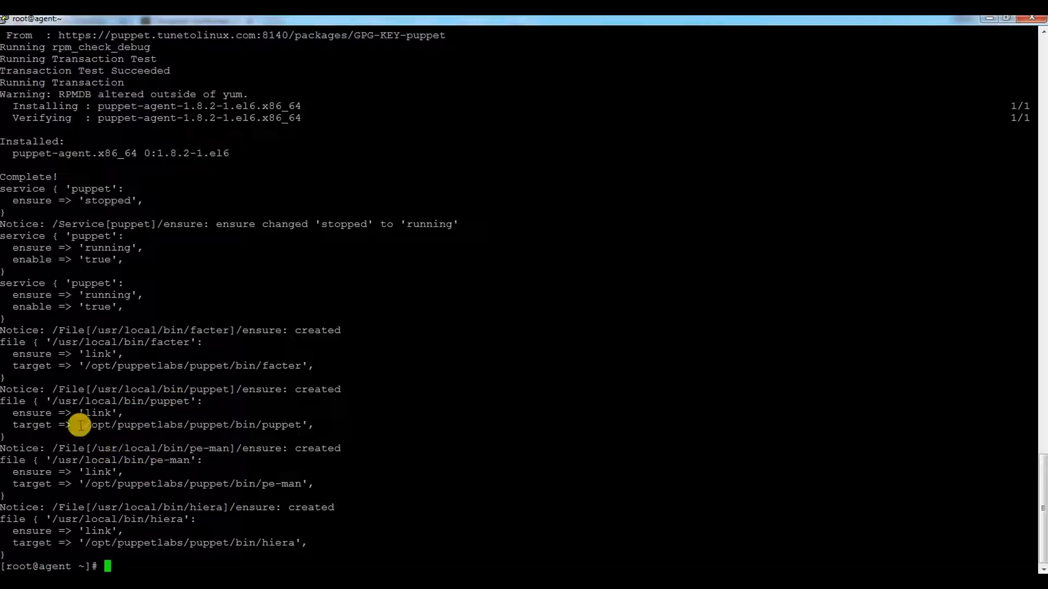
{"action": "mouse_move", "coordinate": [435, 407]}
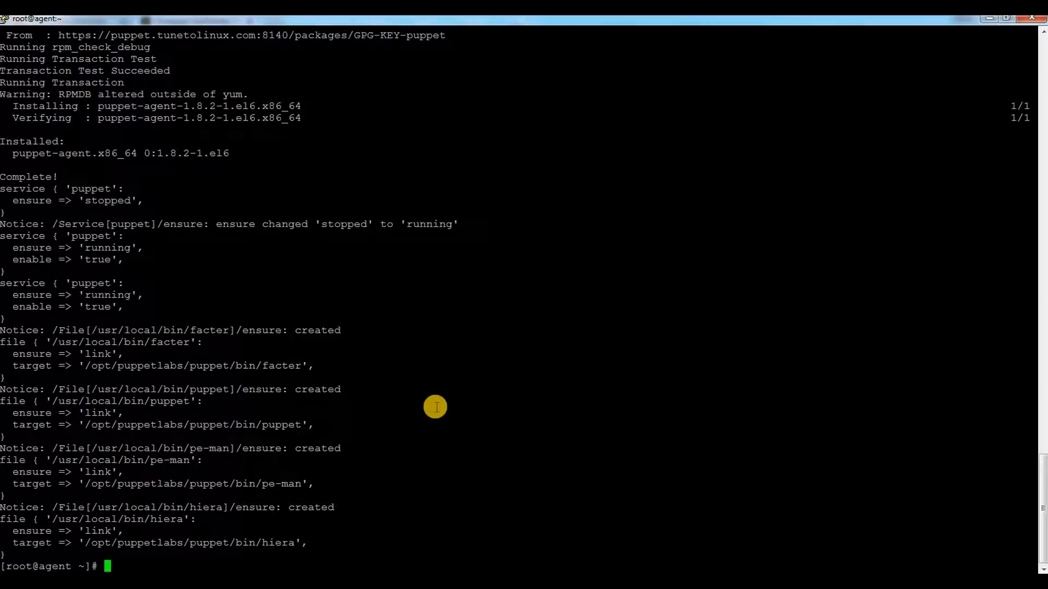
{"action": "mouse_move", "coordinate": [348, 468]}
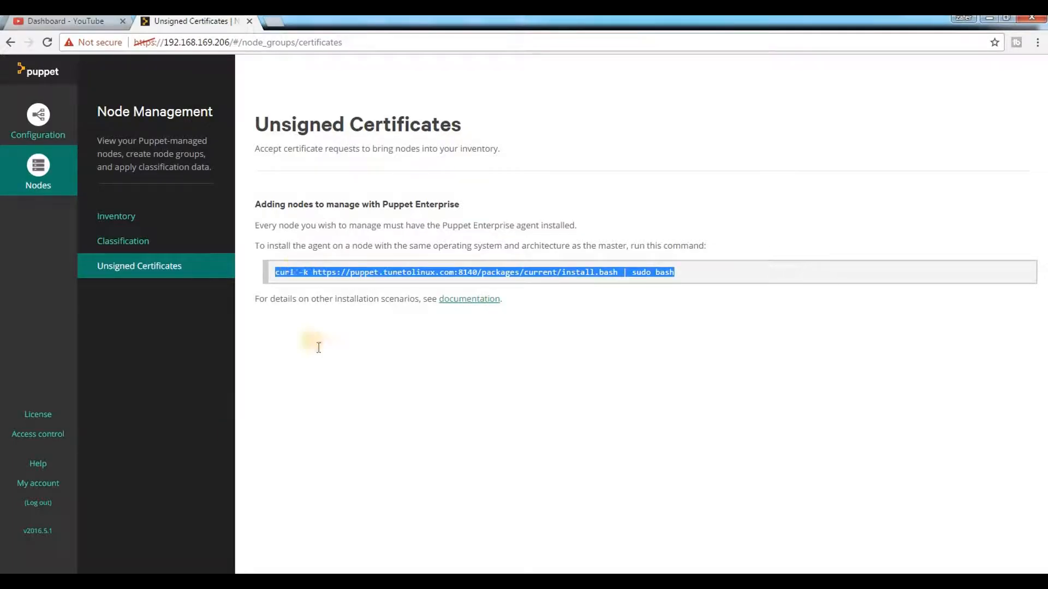
- Show the Inventory list with its single node, now counting one pending certificate request
{"action": "left_click", "coordinate": [117, 216]}
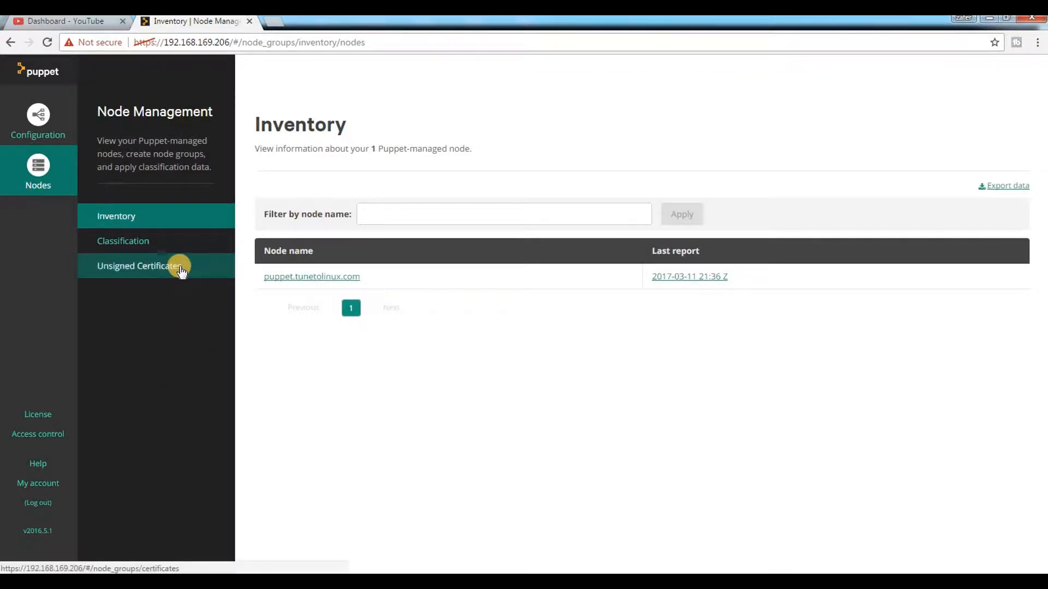
{"action": "mouse_move", "coordinate": [274, 294]}
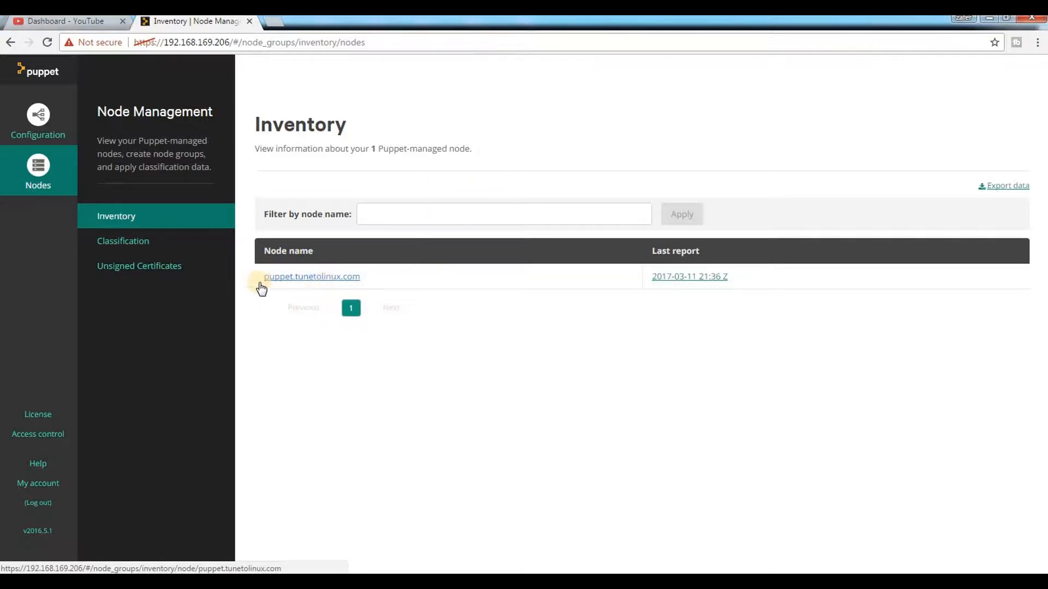
{"action": "mouse_move", "coordinate": [565, 206]}
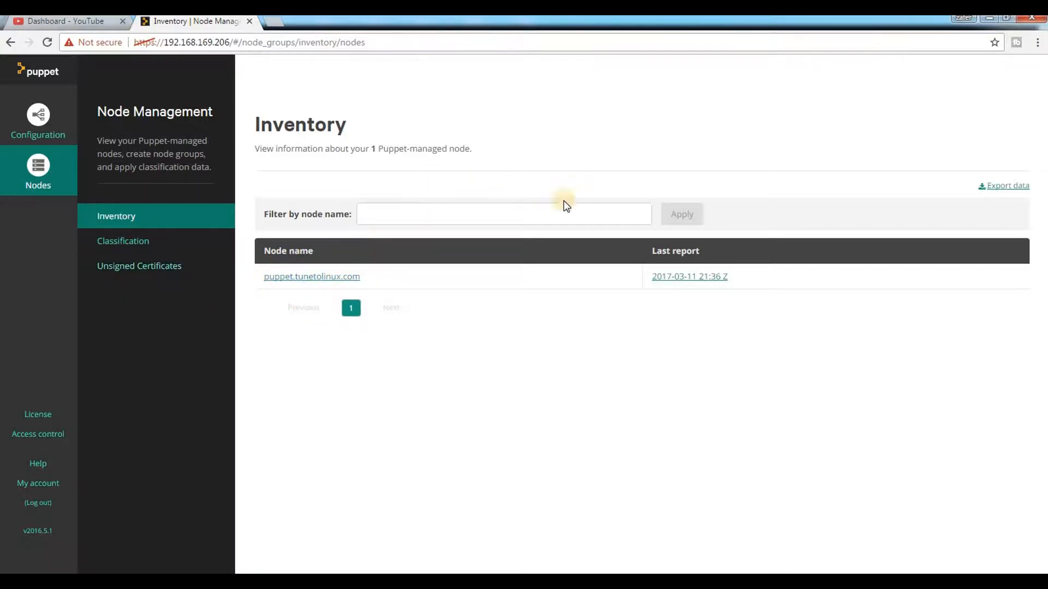
{"action": "mouse_move", "coordinate": [476, 205]}
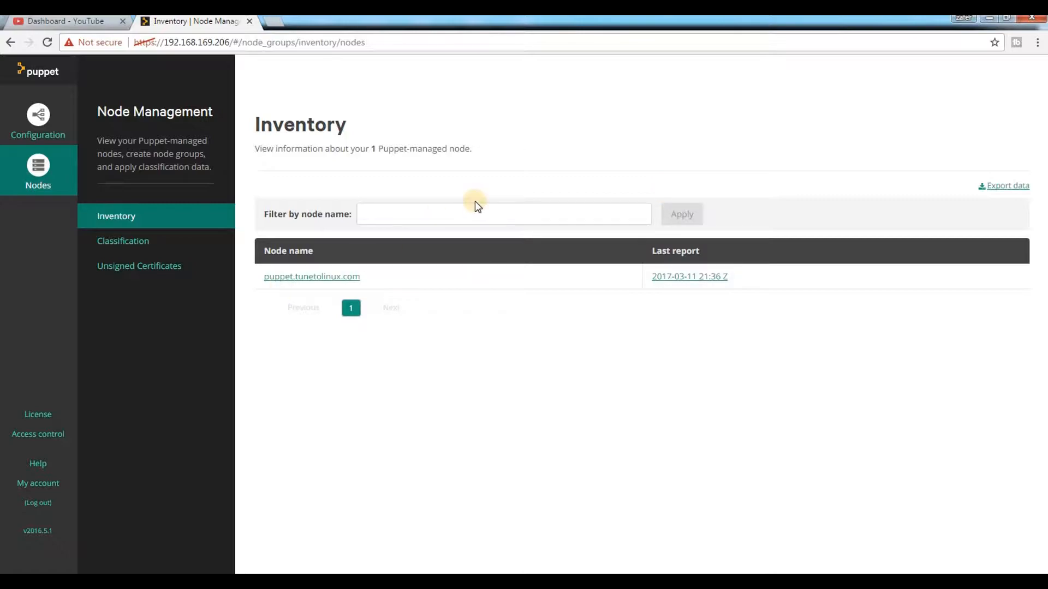
{"action": "left_click", "coordinate": [47, 42]}
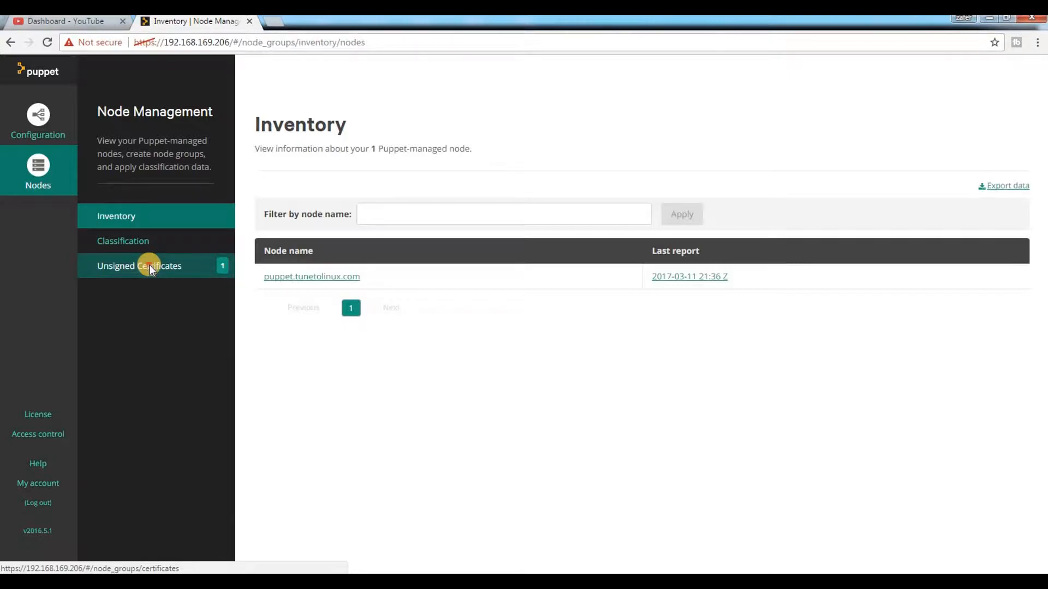
- Show the pending request from agent.tunetolinux.com with its fingerprint on Unsigned Certificates
{"action": "left_click", "coordinate": [138, 266]}
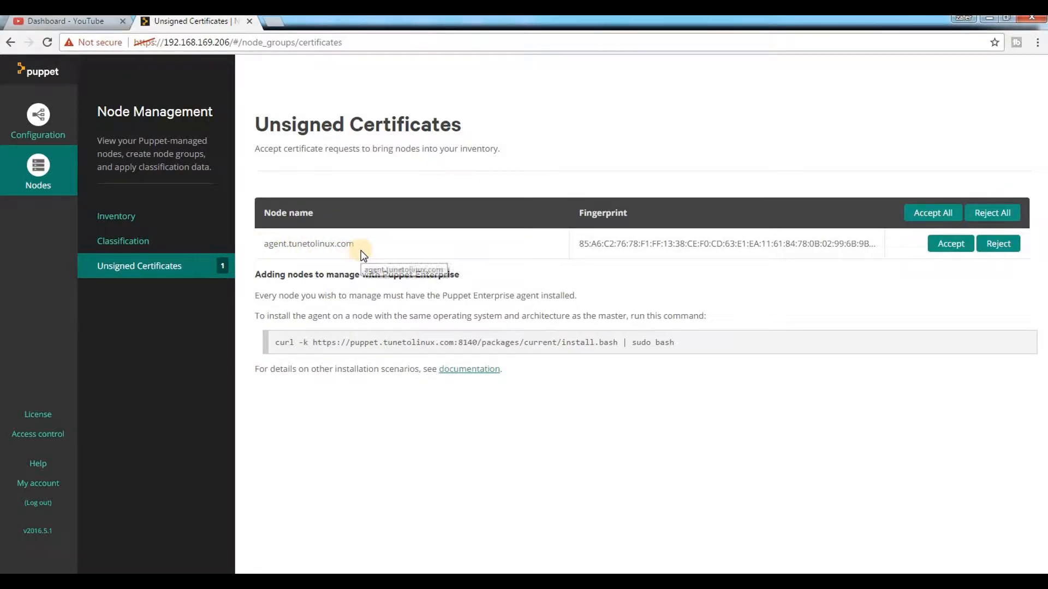
{"action": "mouse_move", "coordinate": [576, 239]}
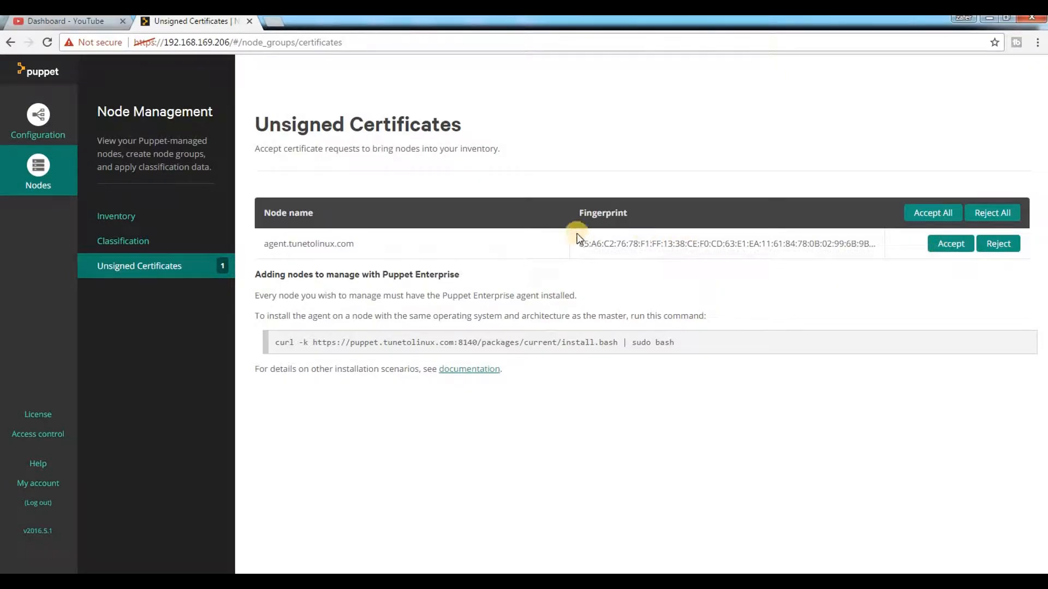
{"action": "mouse_move", "coordinate": [993, 270]}
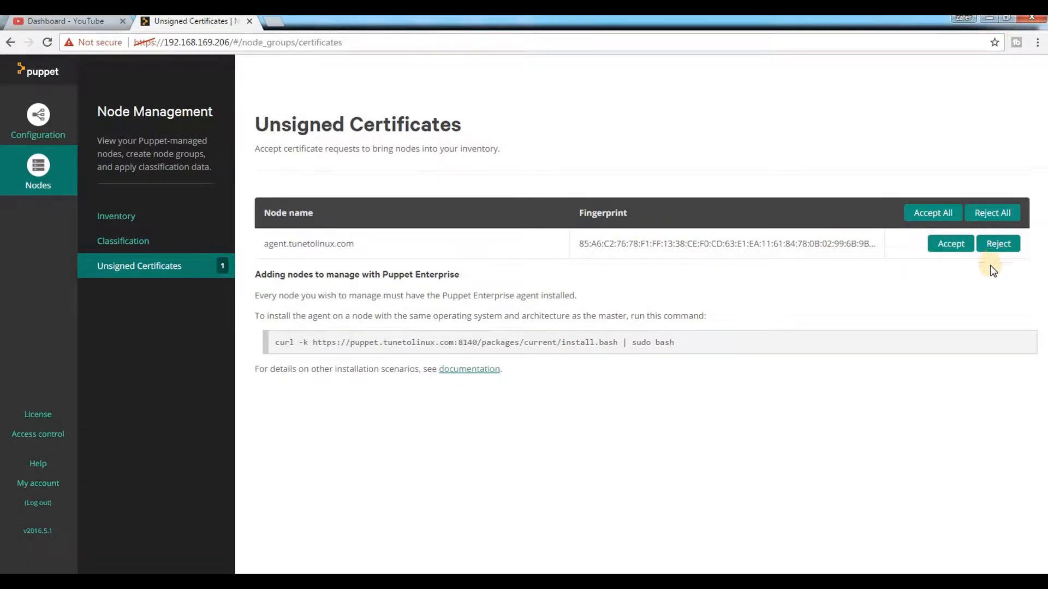
{"action": "mouse_move", "coordinate": [349, 293]}
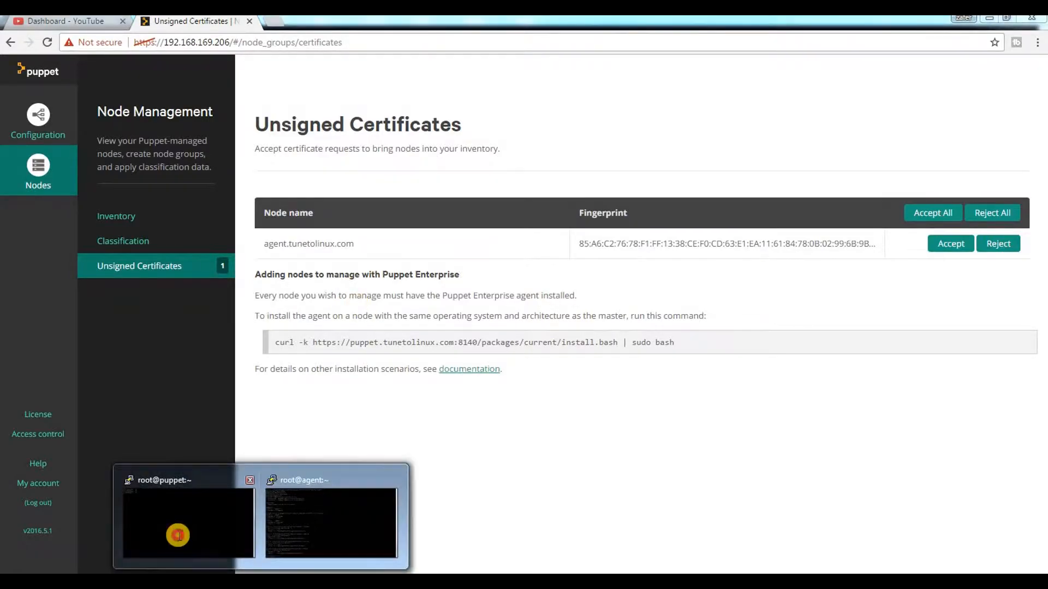
- Run puppet cert list on the master to print agent.tunetolinux.com's SHA256 fingerprint for comparison
{"action": "left_click", "coordinate": [189, 522]}
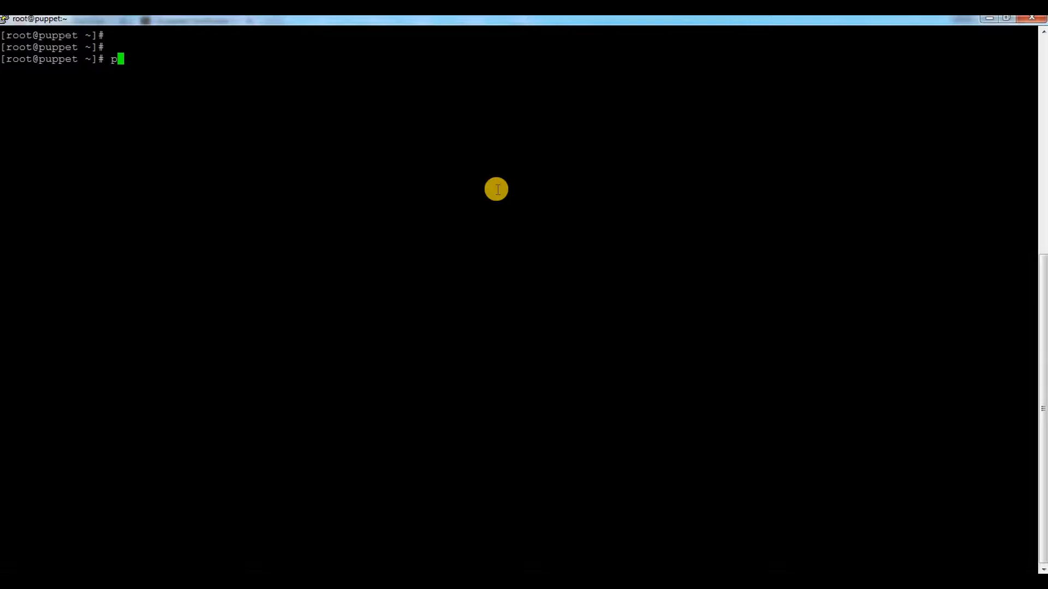
{"action": "type", "text": "up"}
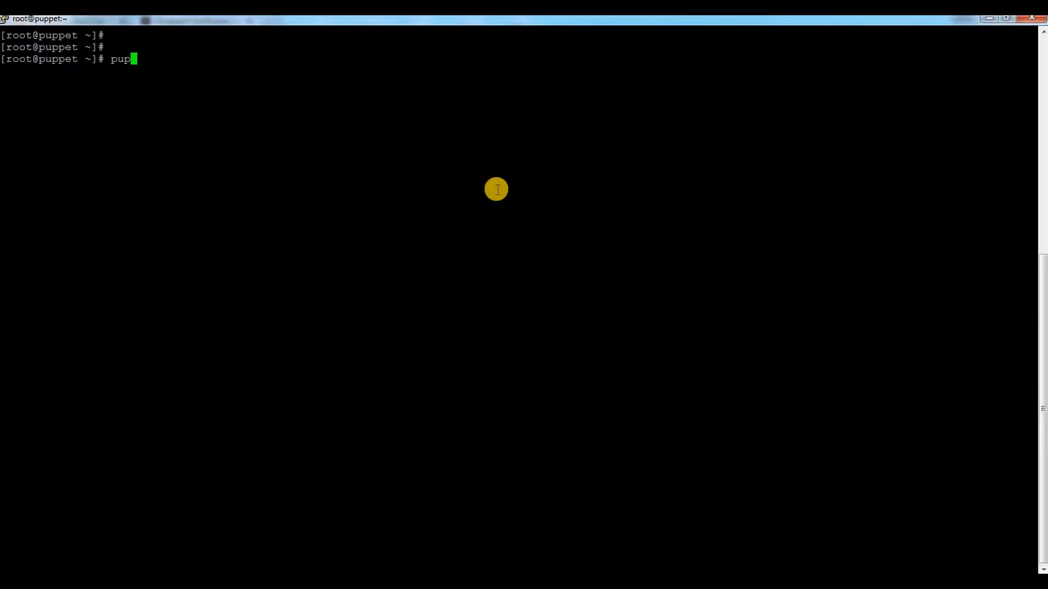
{"action": "type", "text": "pet"}
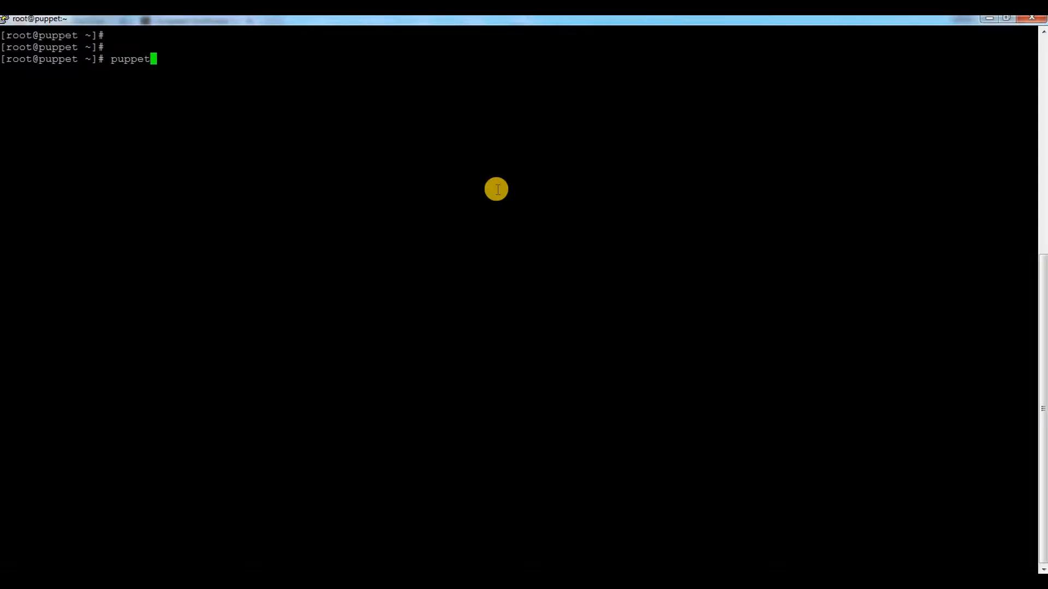
{"action": "type", "text": "cert li"}
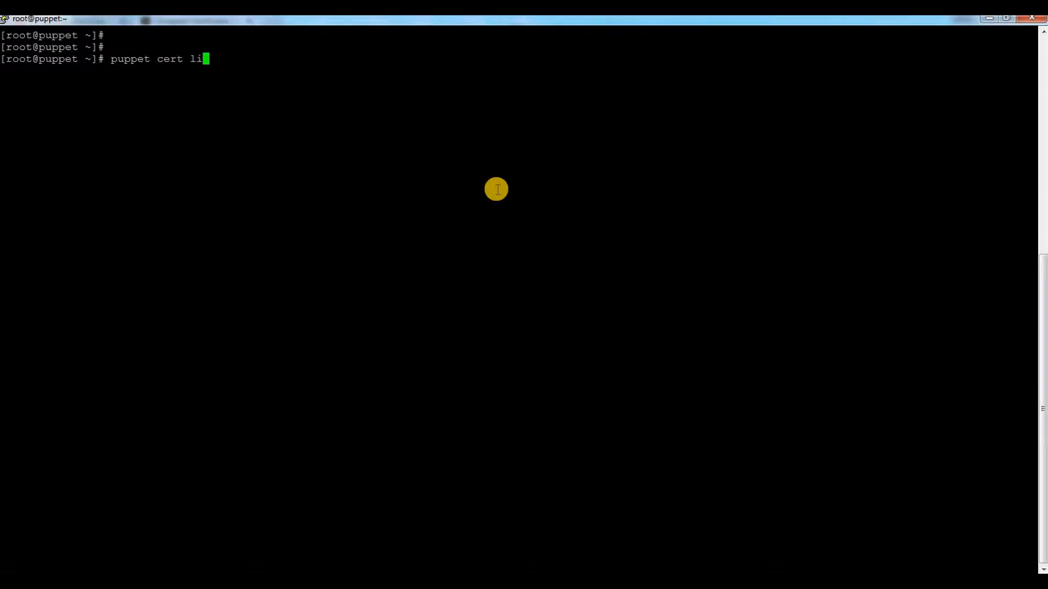
{"action": "key", "text": "Return"}
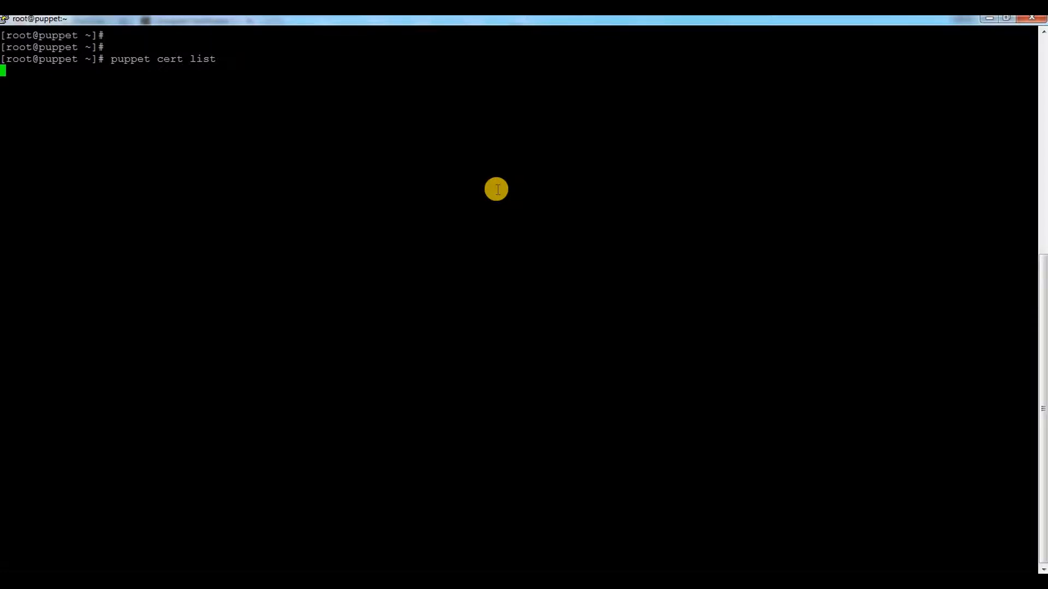
{"action": "key", "text": "Return"}
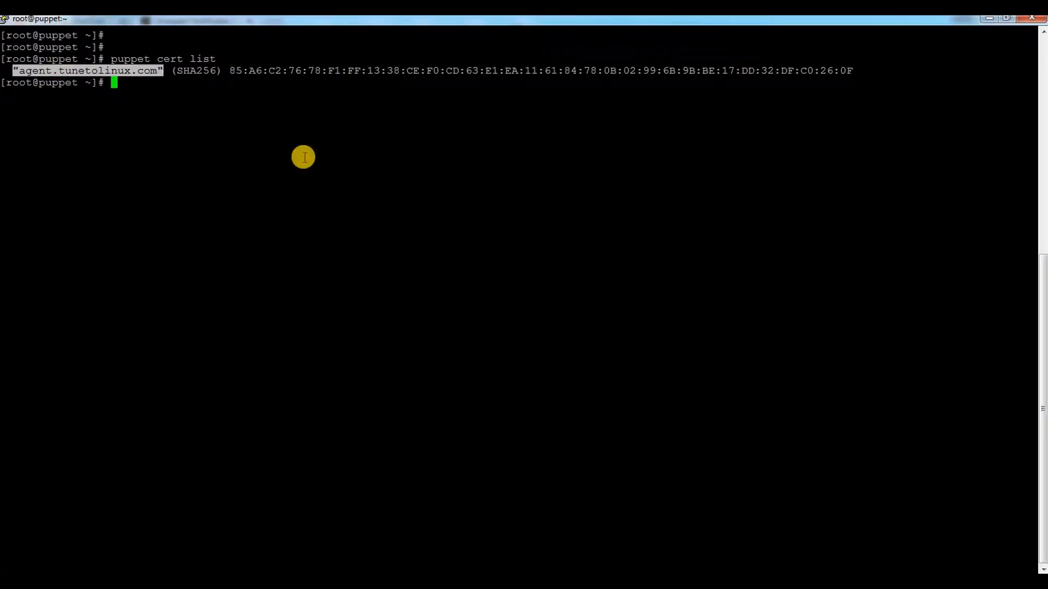
{"action": "mouse_move", "coordinate": [444, 154]}
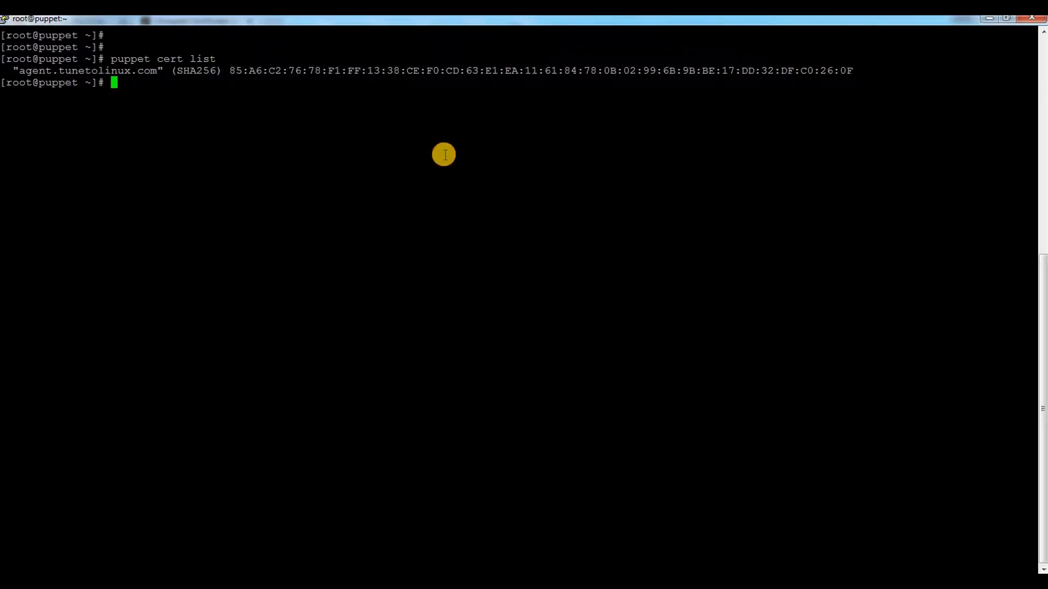
{"action": "mouse_move", "coordinate": [412, 126]}
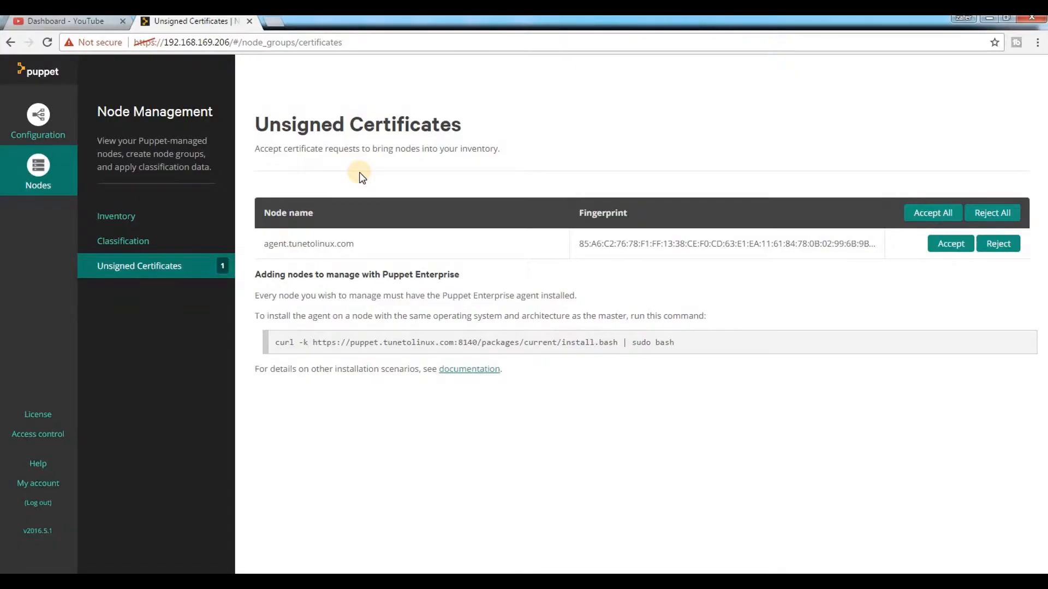
{"action": "mouse_move", "coordinate": [951, 244]}
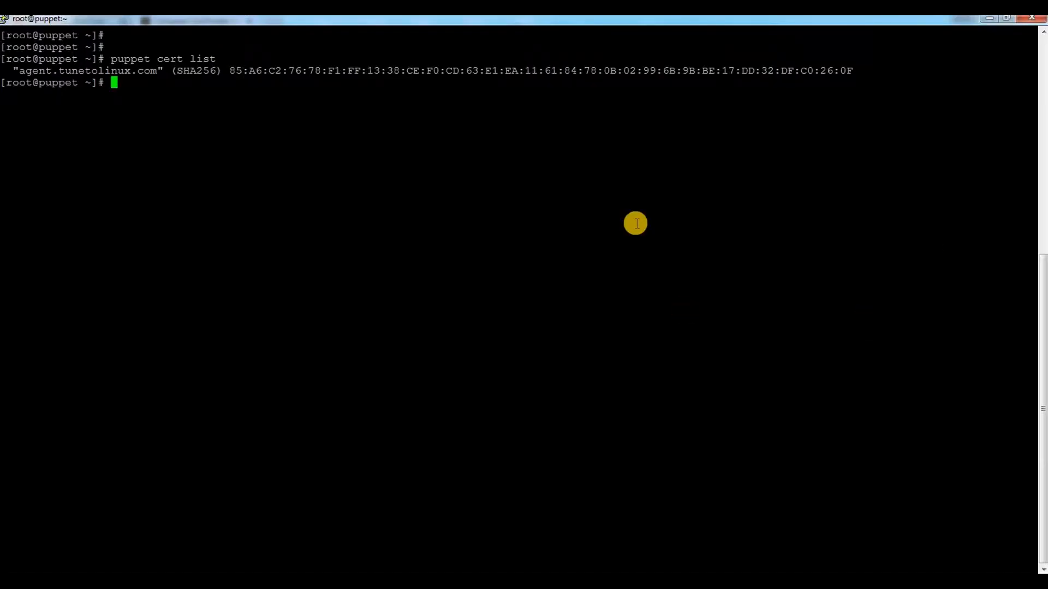
{"action": "type", "text": "pu"}
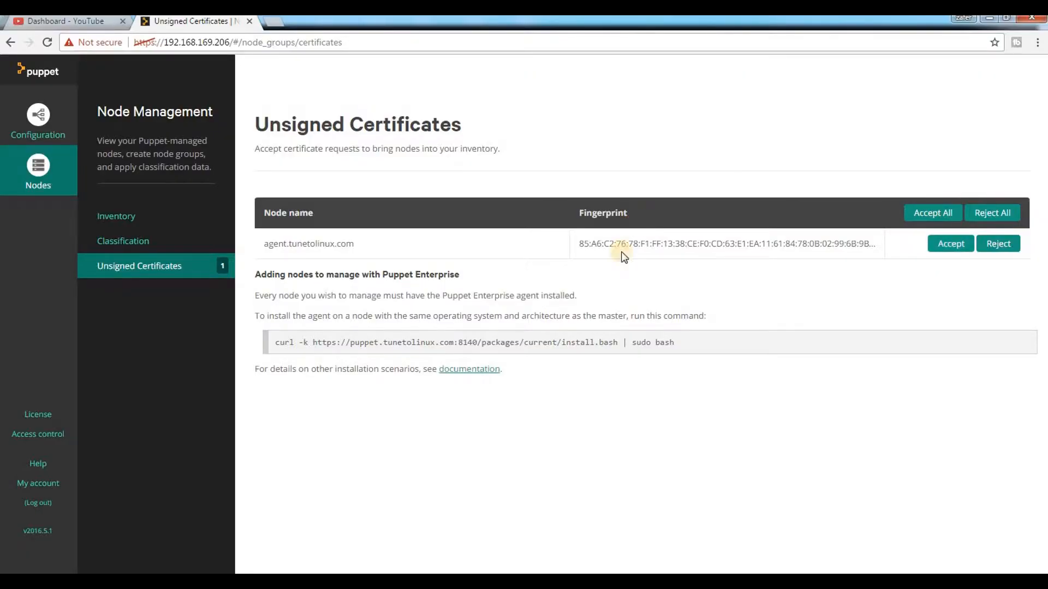
{"action": "mouse_move", "coordinate": [567, 292]}
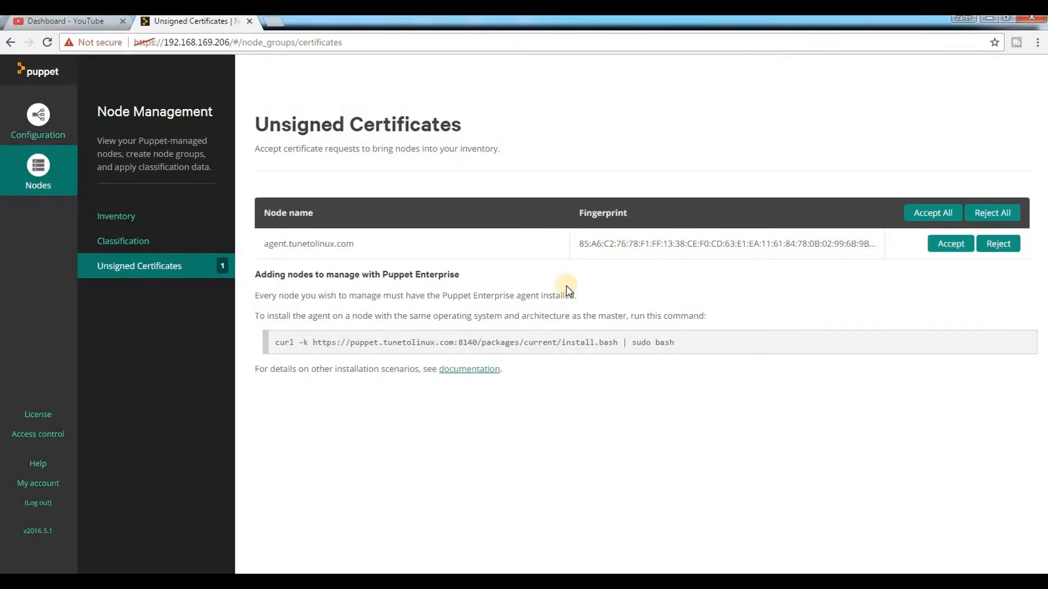
- Accept the agent.tunetolinux.com certificate request and return to the Inventory list
{"action": "left_click", "coordinate": [949, 244]}
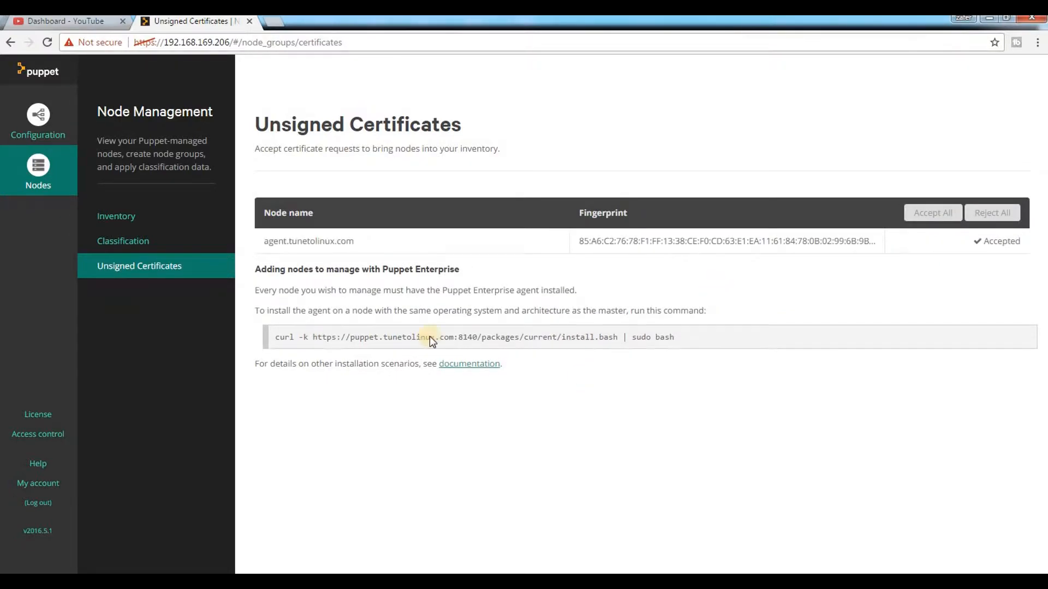
{"action": "mouse_move", "coordinate": [304, 206]}
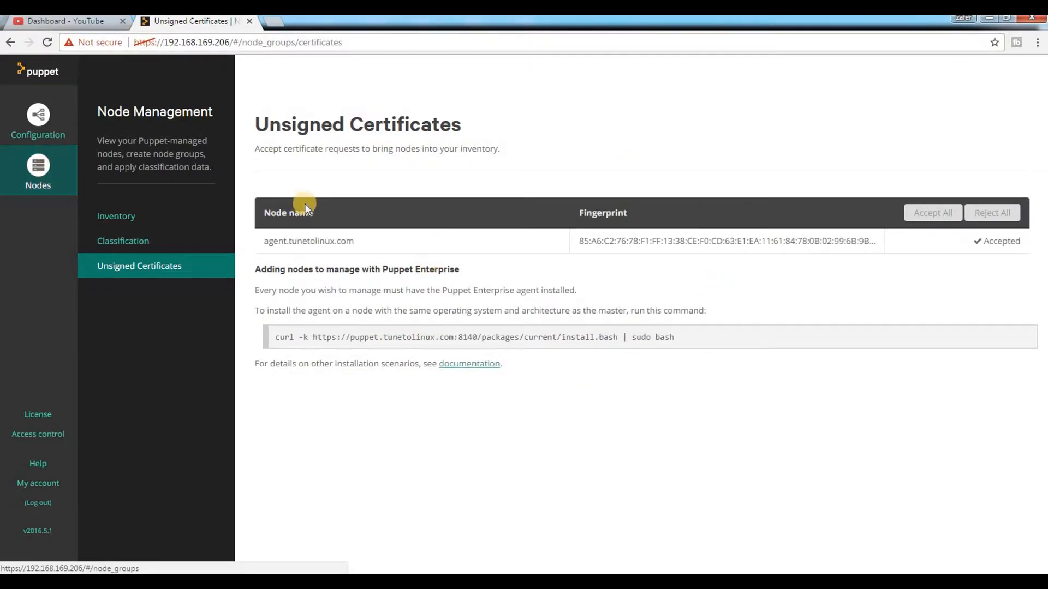
{"action": "left_click", "coordinate": [117, 216]}
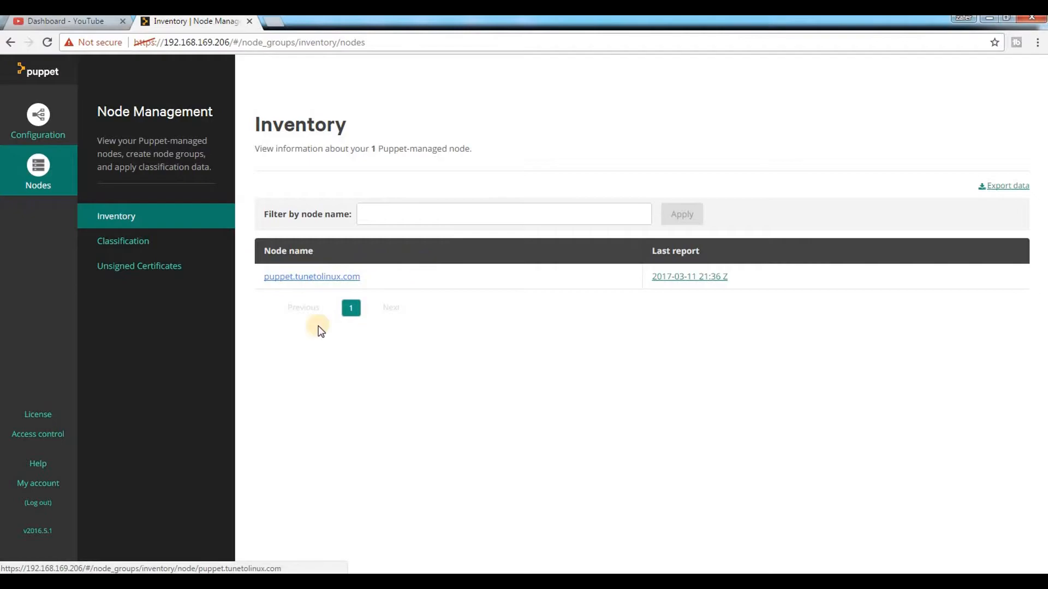
{"action": "mouse_move", "coordinate": [375, 235]}
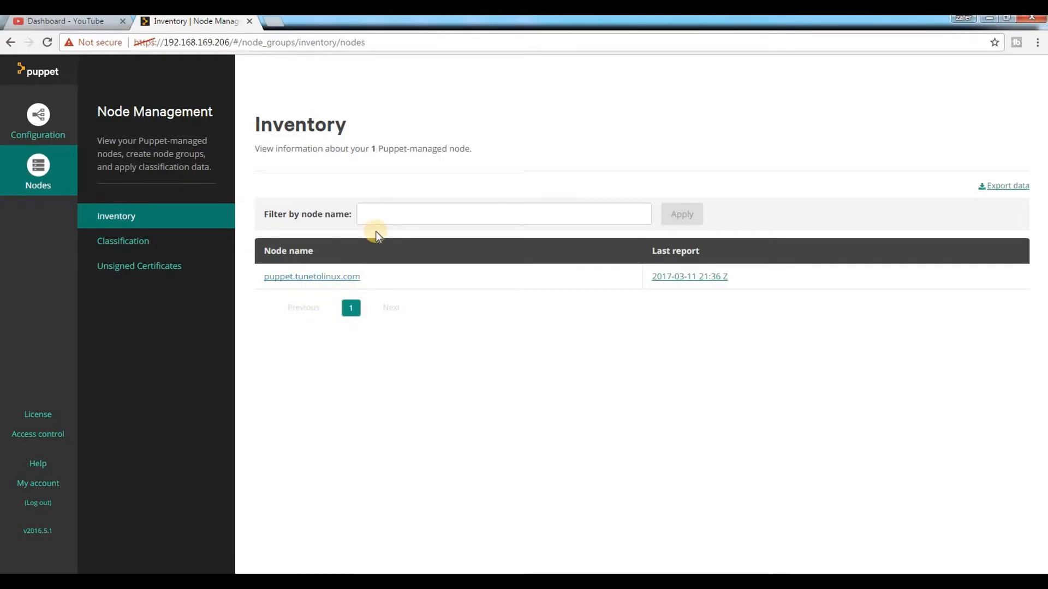
{"action": "mouse_move", "coordinate": [421, 304]}
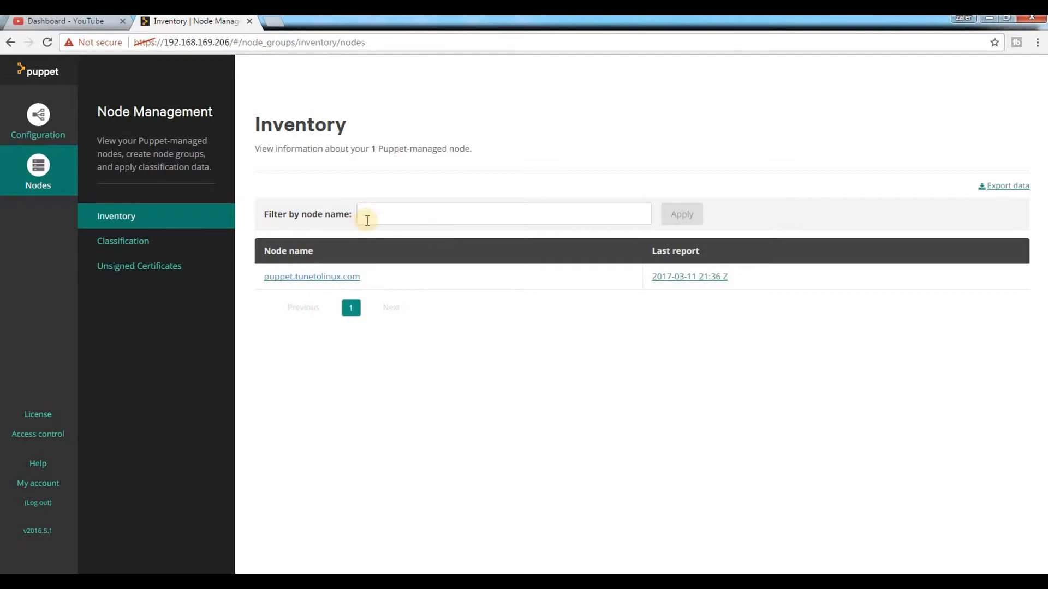
{"action": "mouse_move", "coordinate": [350, 290]}
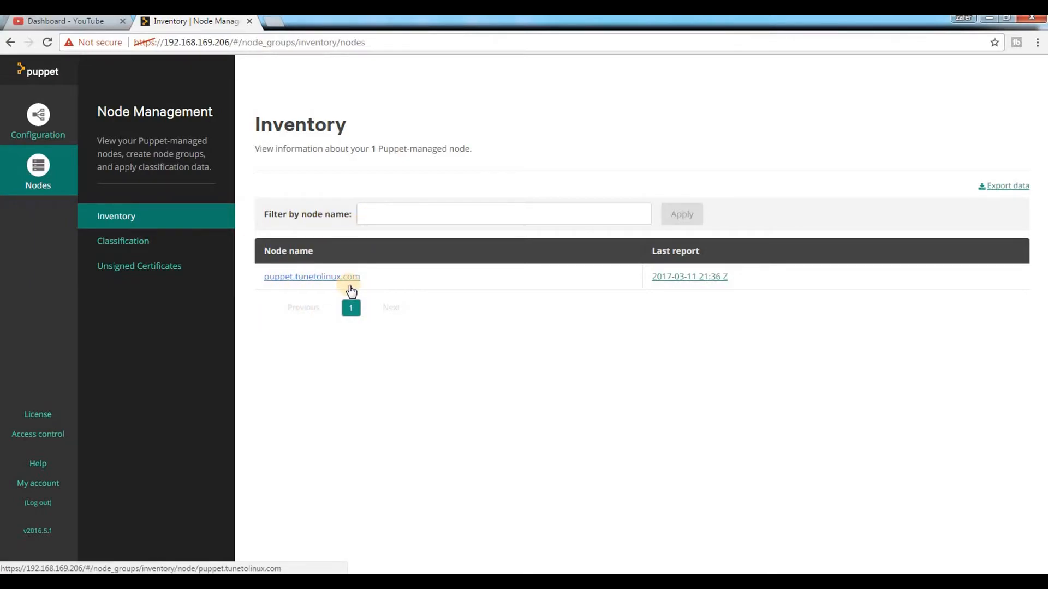
{"action": "mouse_move", "coordinate": [411, 291]}
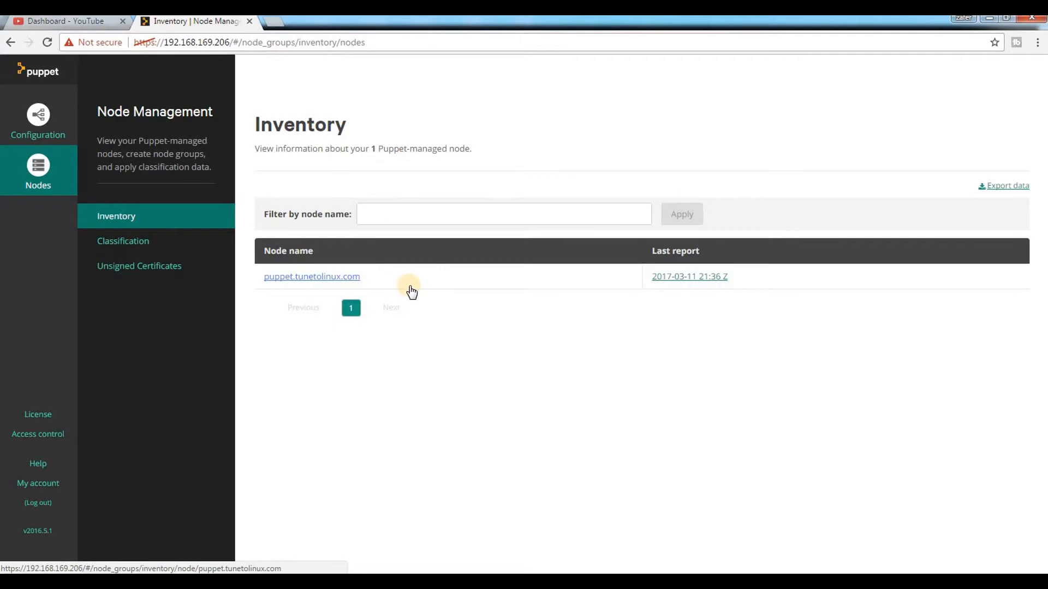
{"action": "mouse_move", "coordinate": [540, 292]}
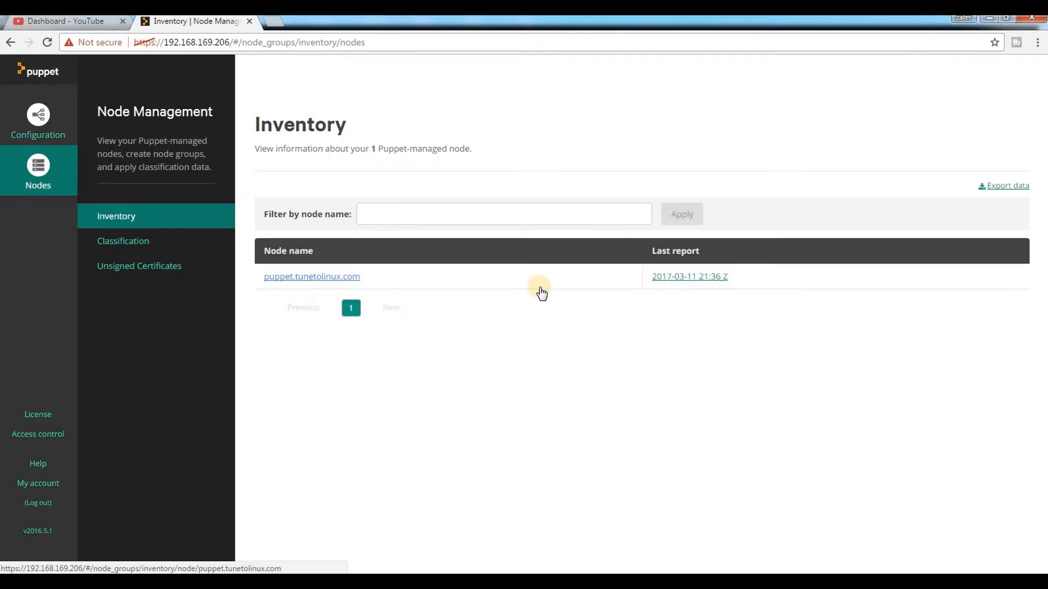
{"action": "mouse_move", "coordinate": [487, 319]}
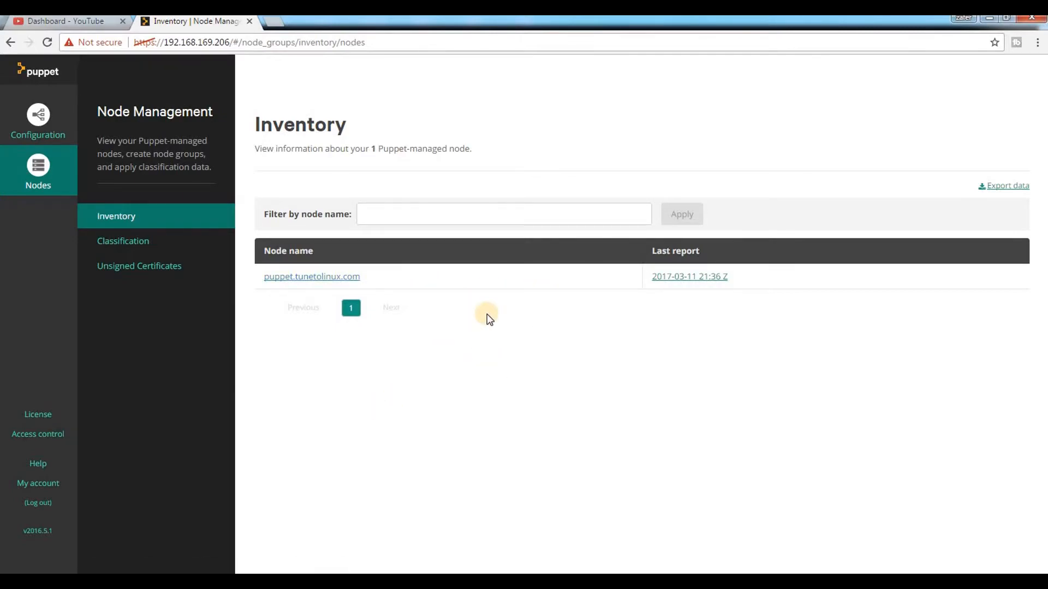
- Reload Inventory and open agent.tunetolinux.com's facts page showing agent version 1.8.2
{"action": "left_click", "coordinate": [47, 43]}
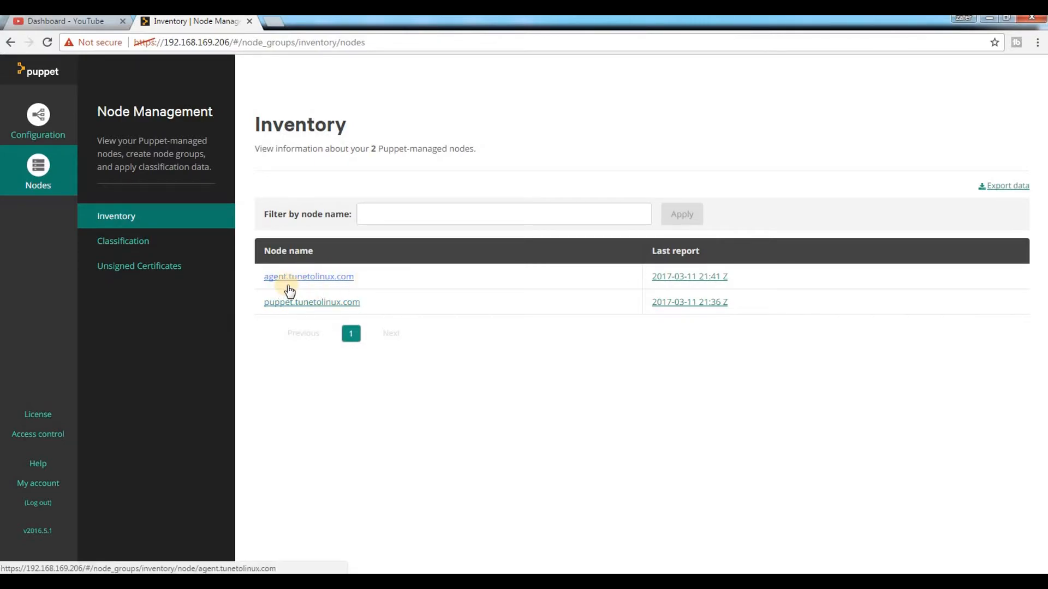
{"action": "mouse_move", "coordinate": [347, 283]}
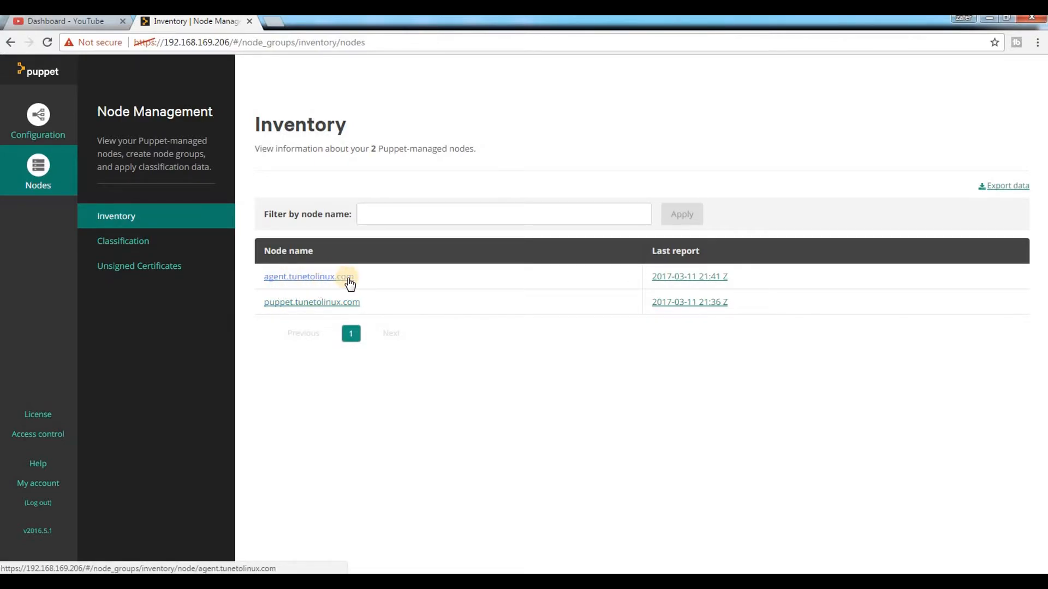
{"action": "left_click", "coordinate": [307, 276]}
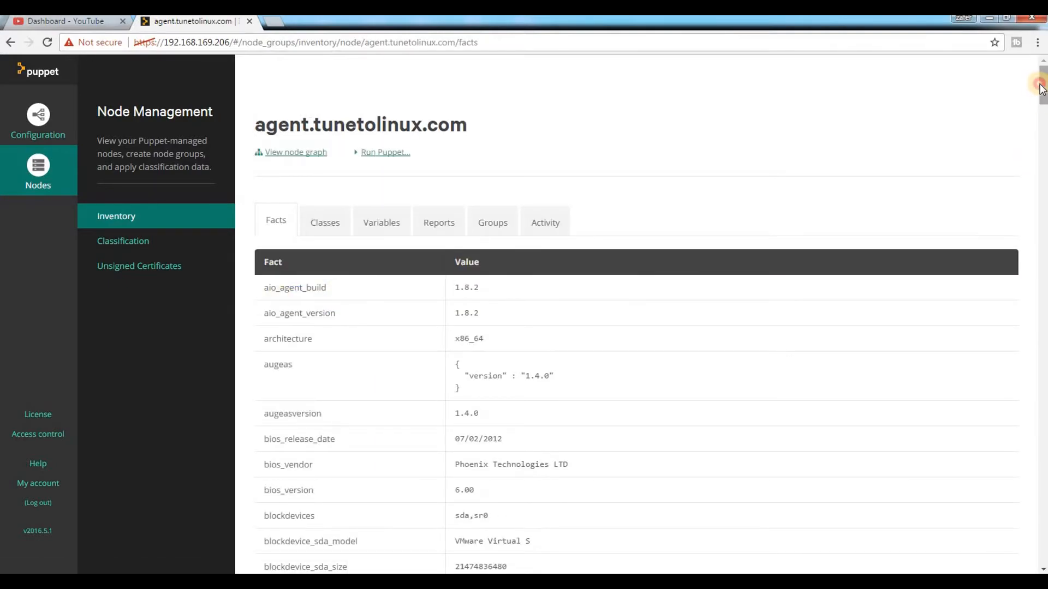
{"action": "mouse_move", "coordinate": [361, 182]}
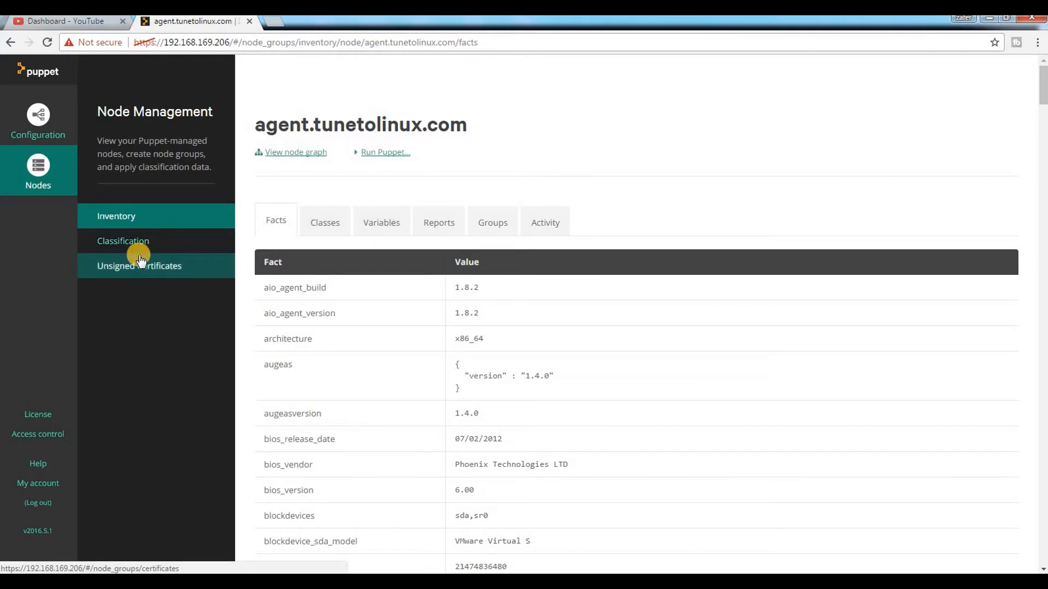
{"action": "mouse_move", "coordinate": [208, 293]}
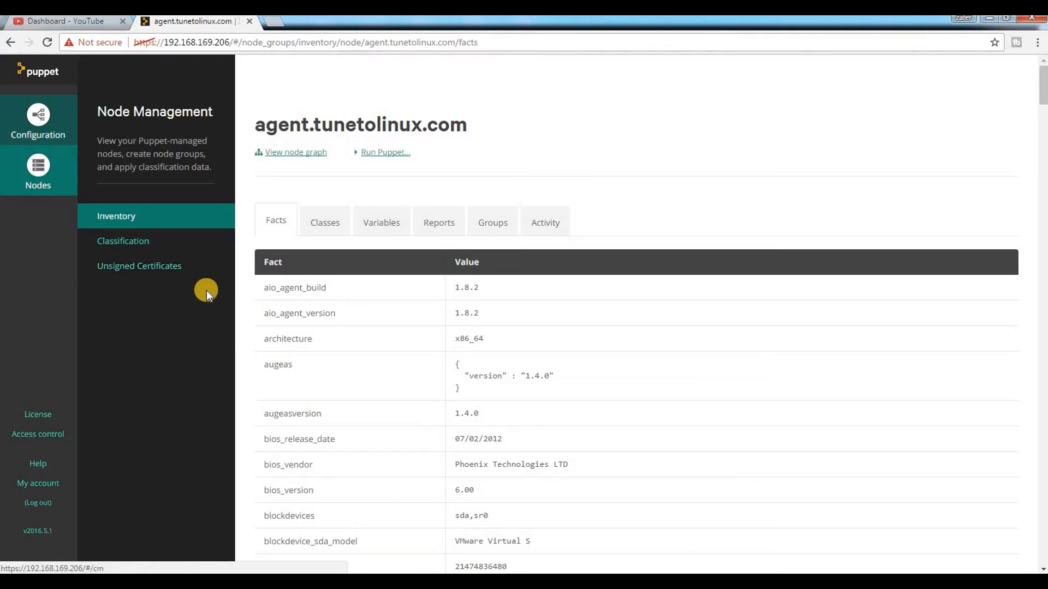
{"action": "mouse_move", "coordinate": [258, 496]}
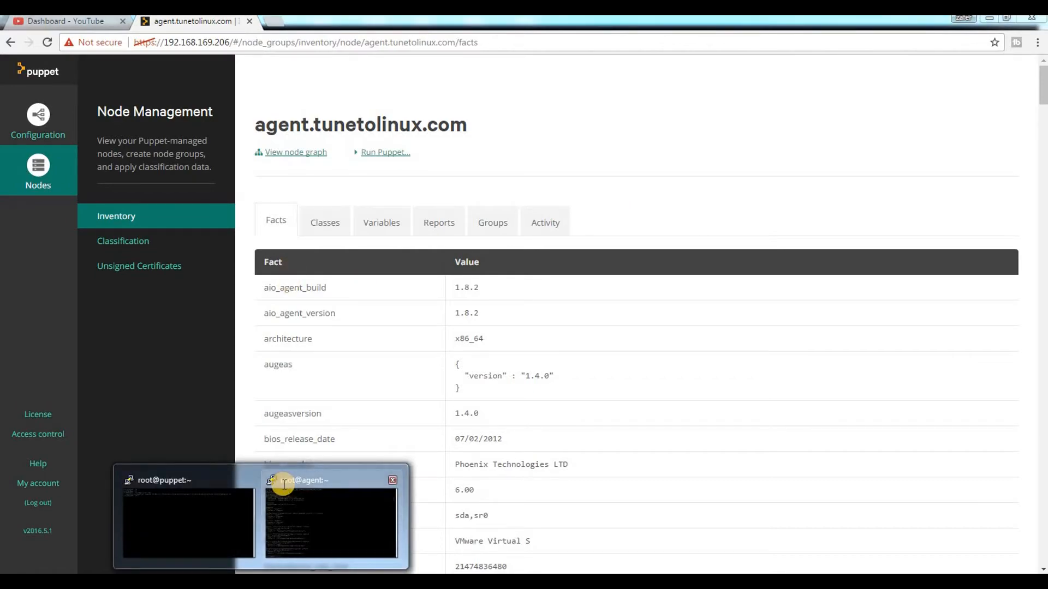
- Return to the master's root@puppet PuTTY session with a fresh prompt after the cert list output
{"action": "left_click", "coordinate": [330, 522]}
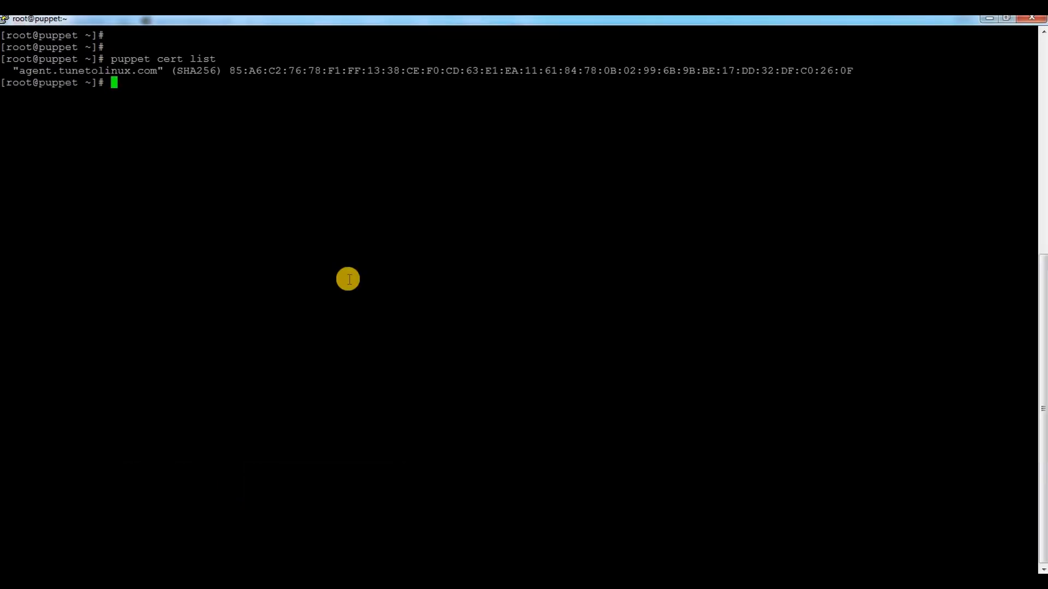
{"action": "mouse_move", "coordinate": [489, 292]}
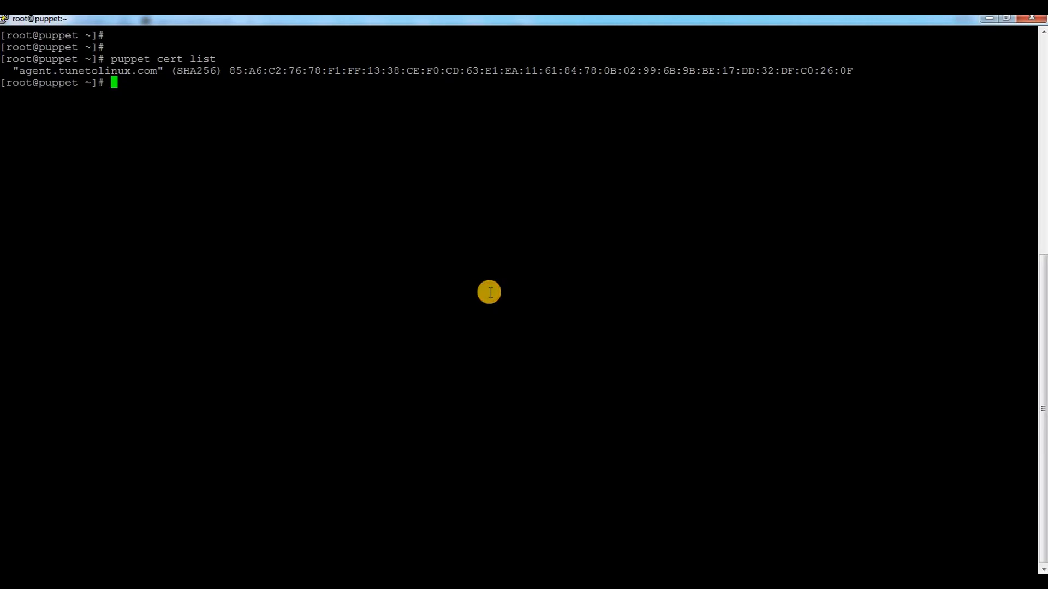
{"action": "key", "text": "Return"}
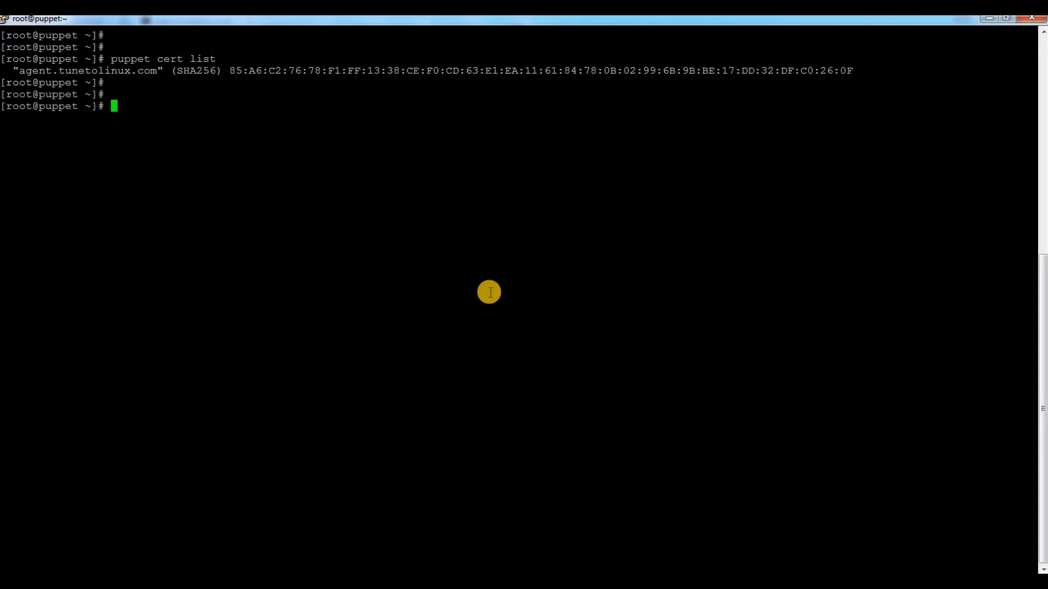
{"action": "mouse_move", "coordinate": [448, 349]}
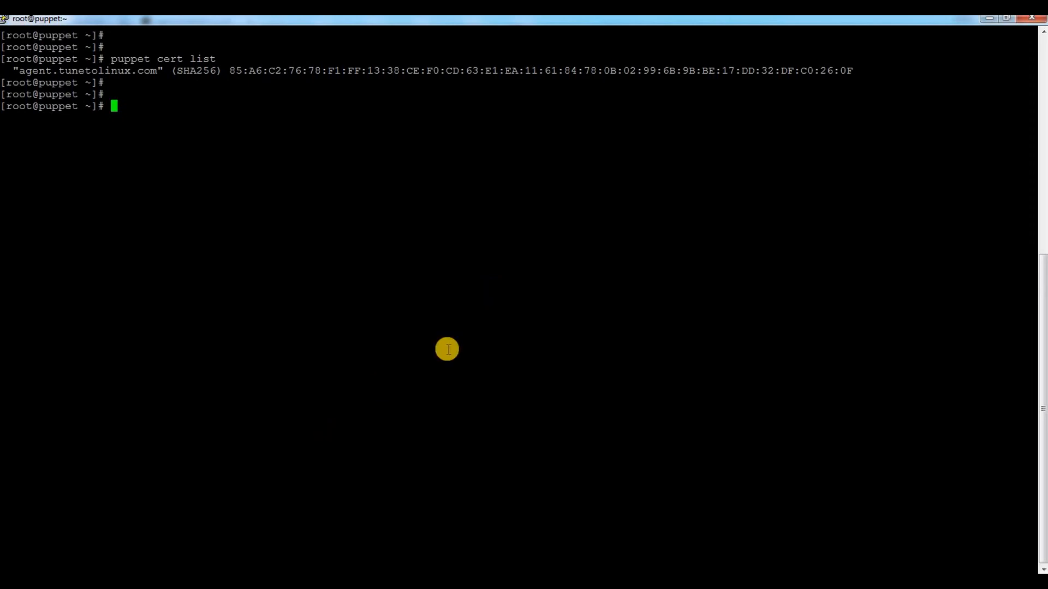
{"action": "mouse_move", "coordinate": [573, 296]}
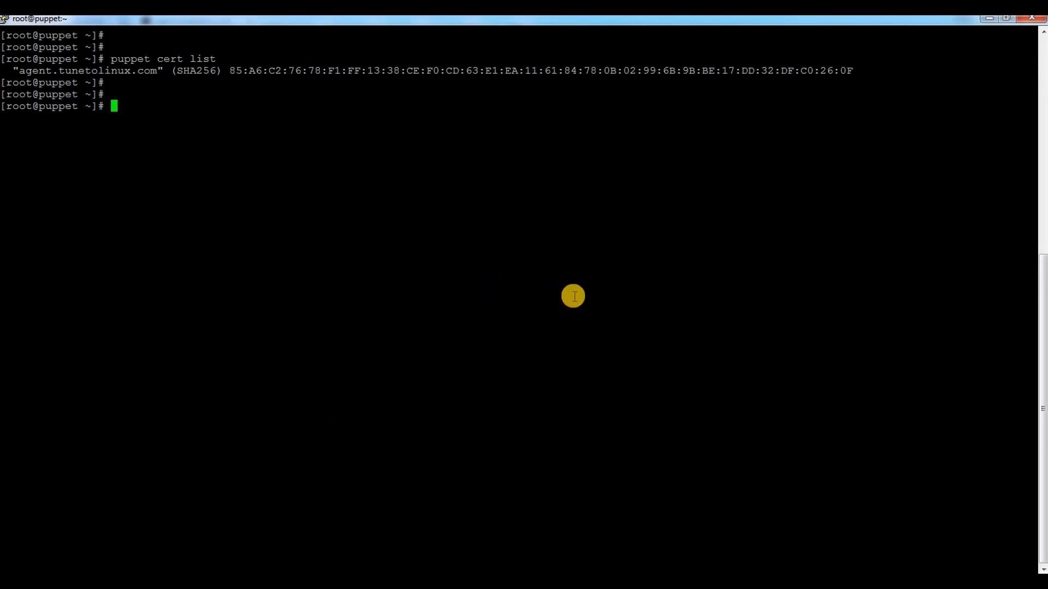
{"action": "mouse_move", "coordinate": [666, 278]}
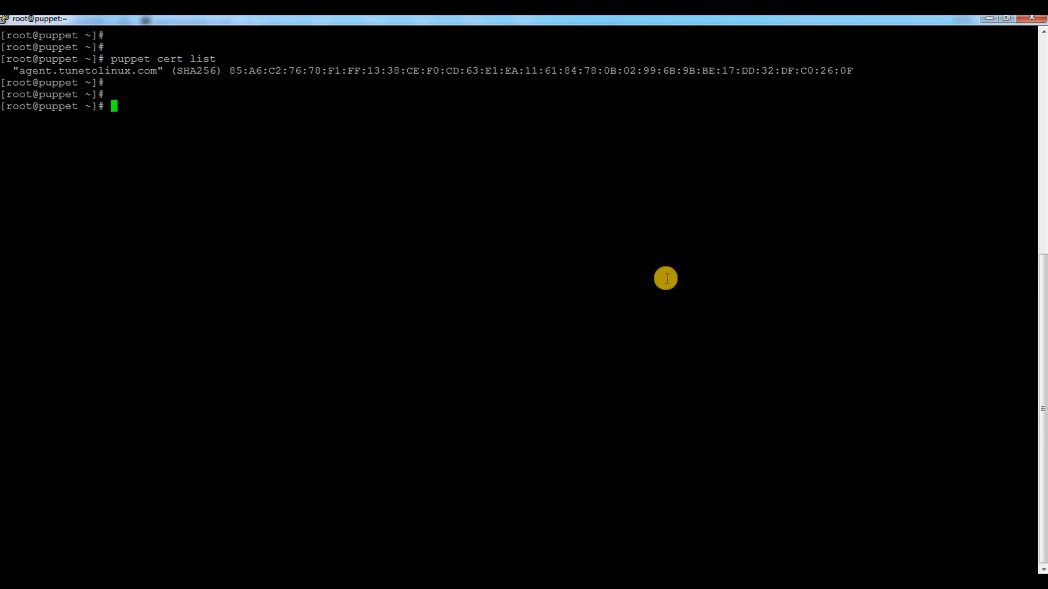